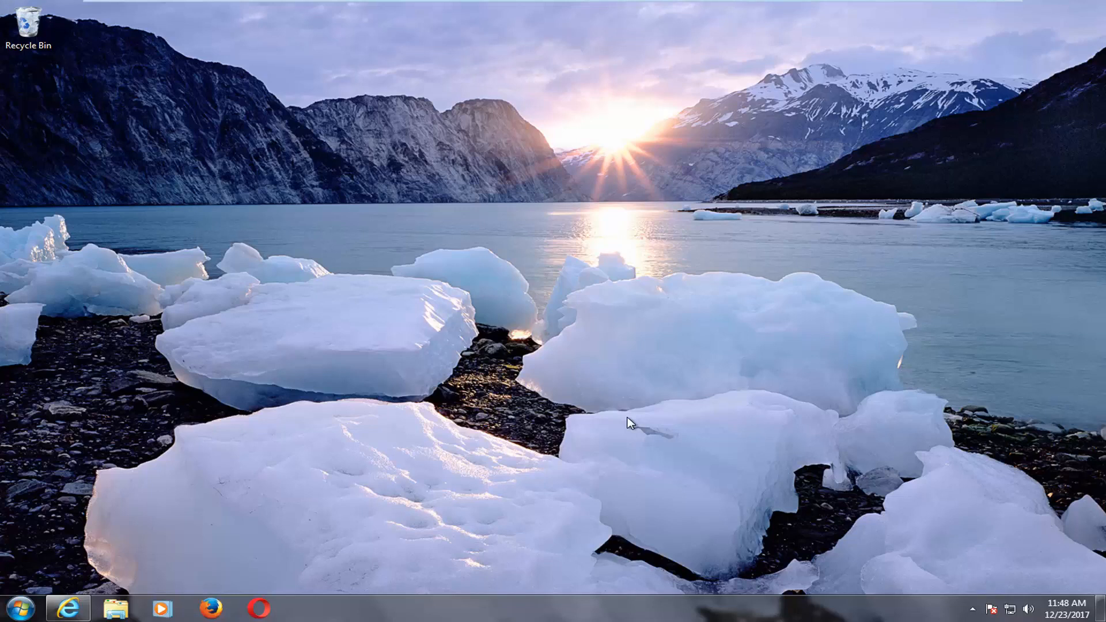
pyautogui.moveTo(495, 365)
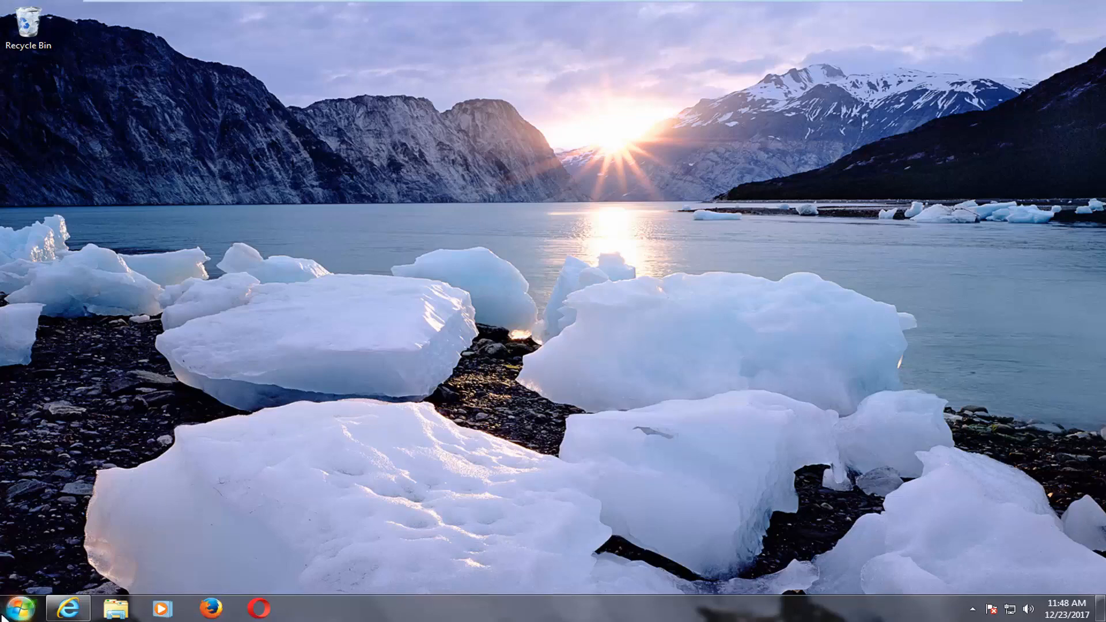
# - Search 'services' from the Start menu and launch the Services tool
pyautogui.click(14, 608)
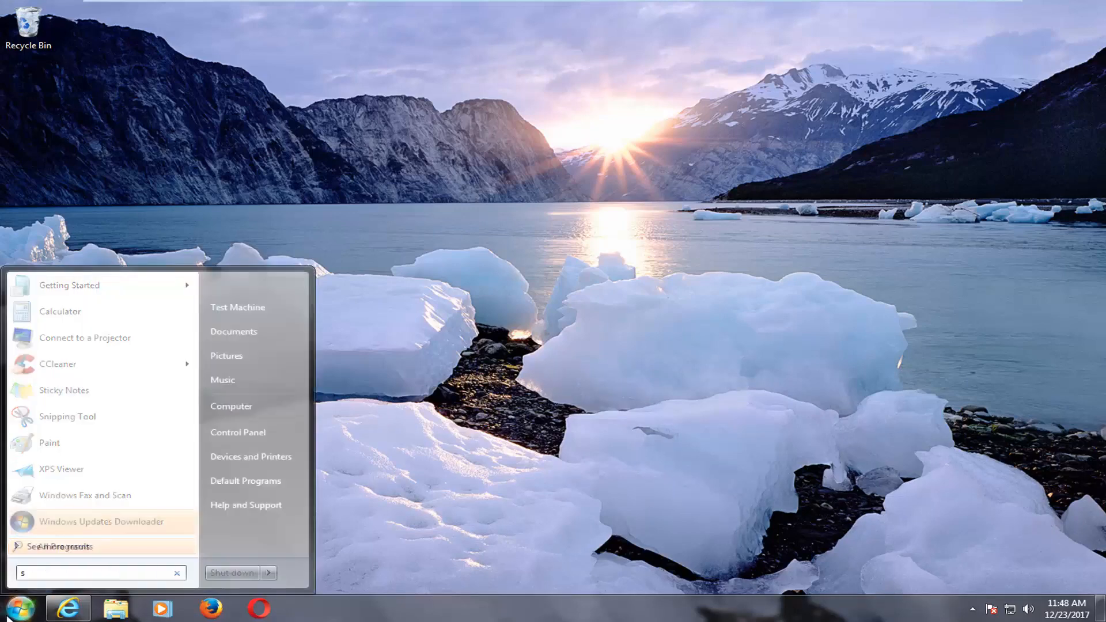
pyautogui.write('ervices')
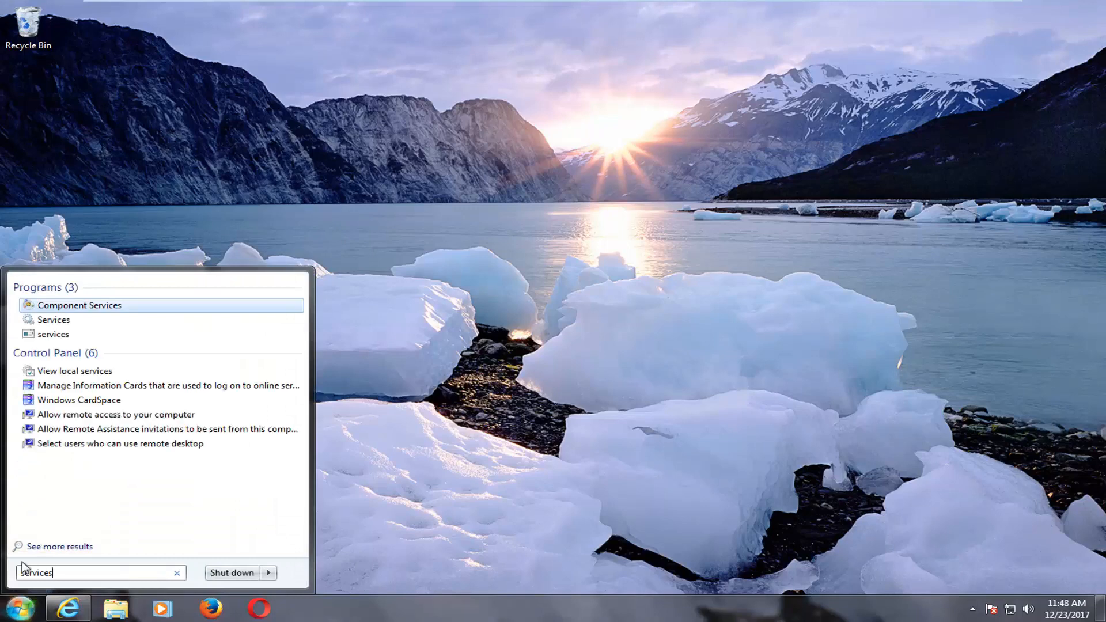
pyautogui.moveTo(53, 320)
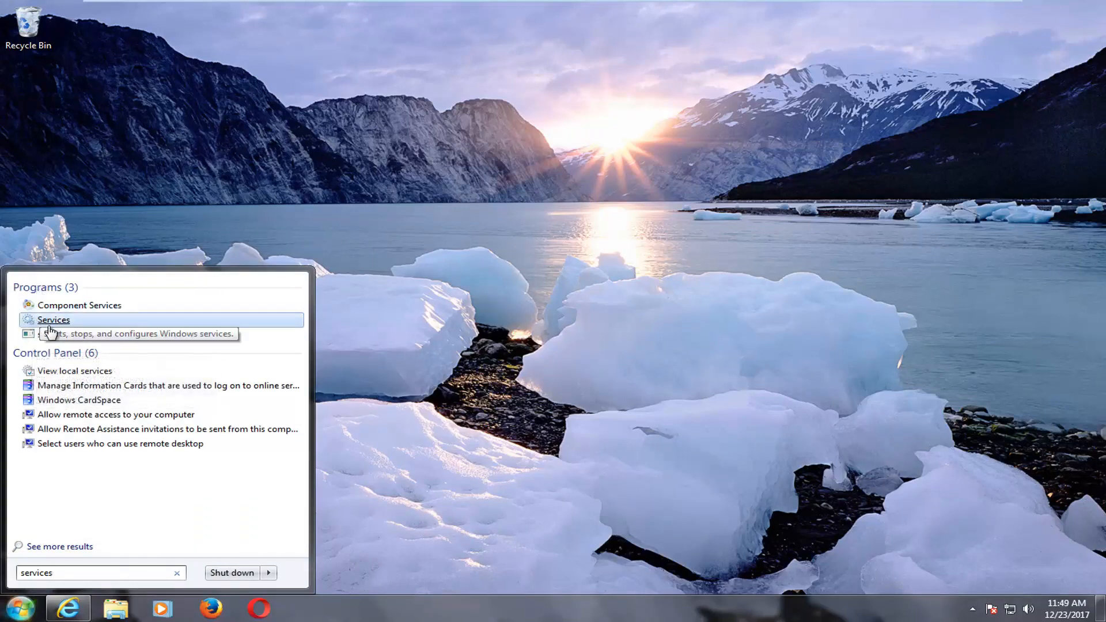
pyautogui.moveTo(46, 325)
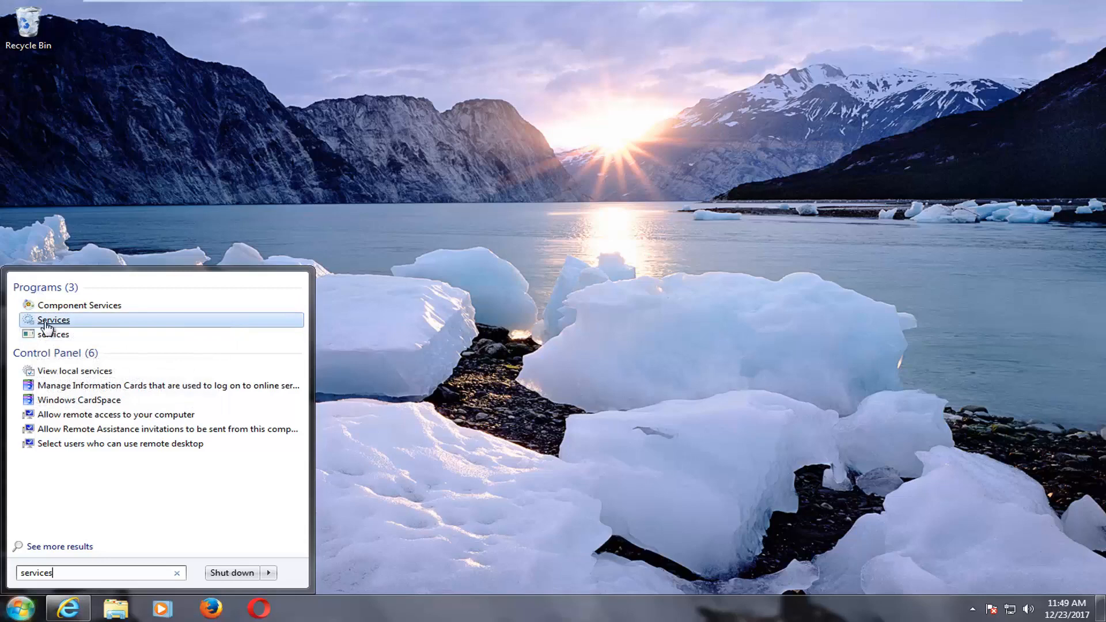
pyautogui.click(53, 320)
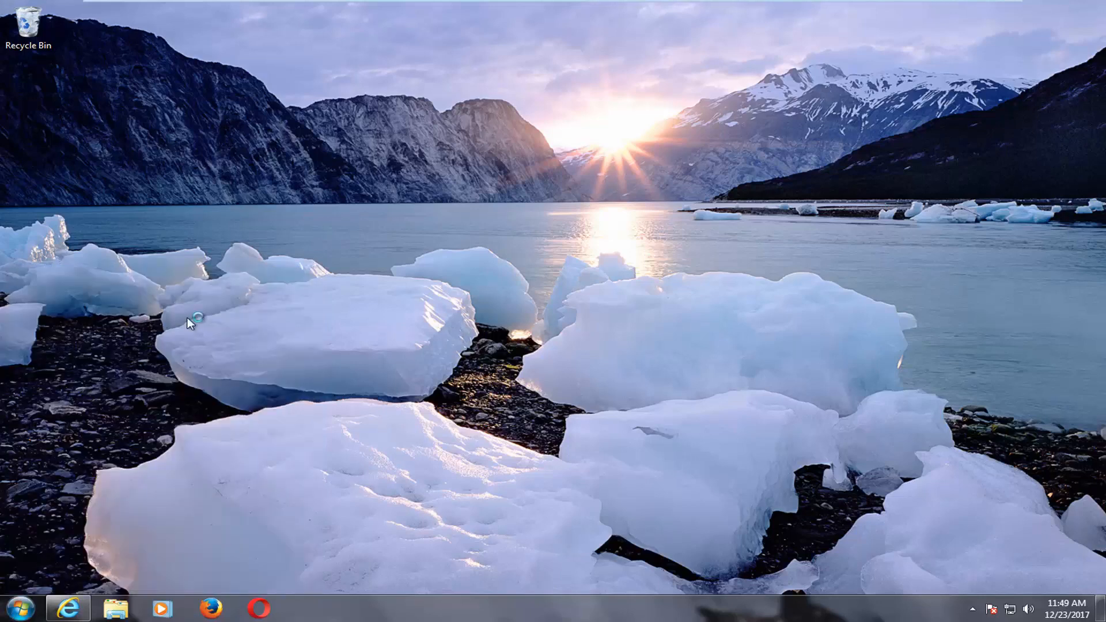
pyautogui.moveTo(216, 312)
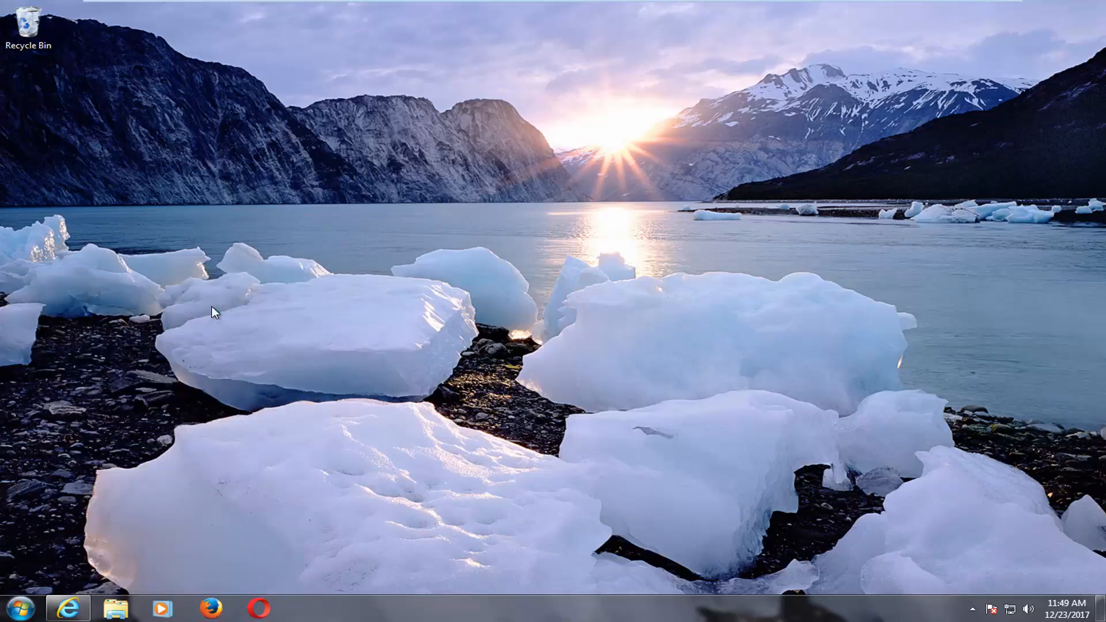
# - Widen the Name column and select Background Intelligent Transfer Service
pyautogui.click(307, 609)
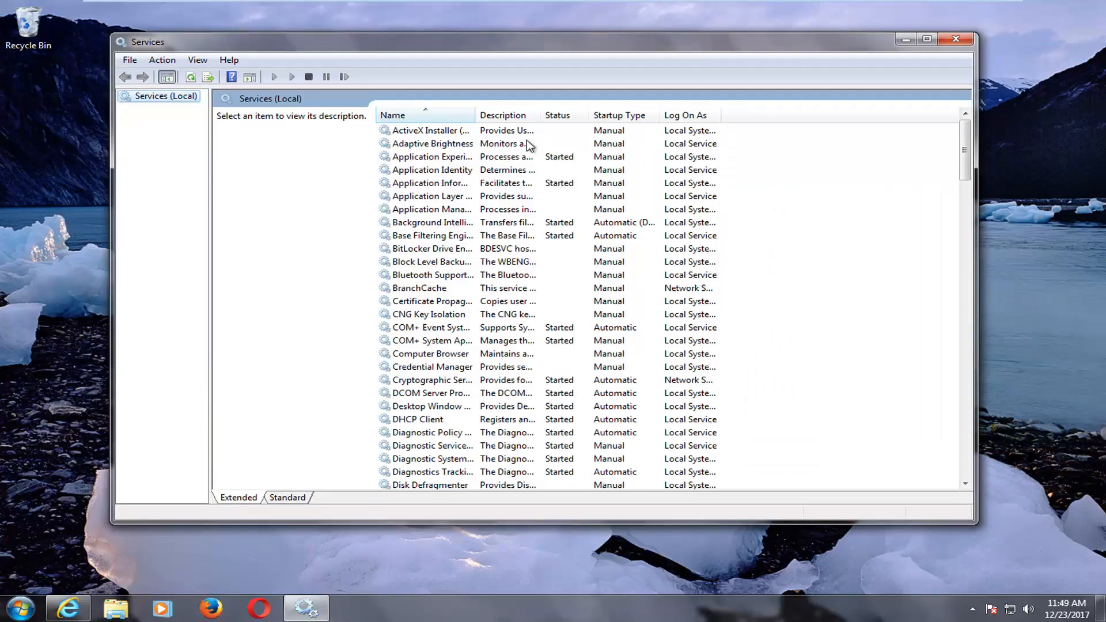
pyautogui.moveTo(475, 115); pyautogui.dragTo(571, 115)
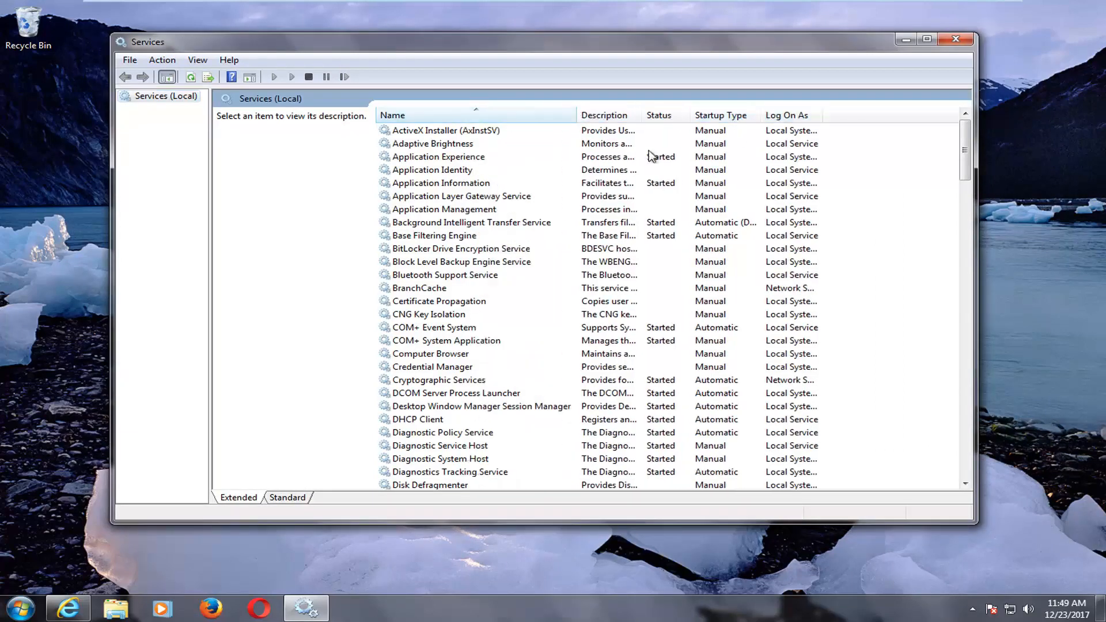
pyautogui.click(470, 222)
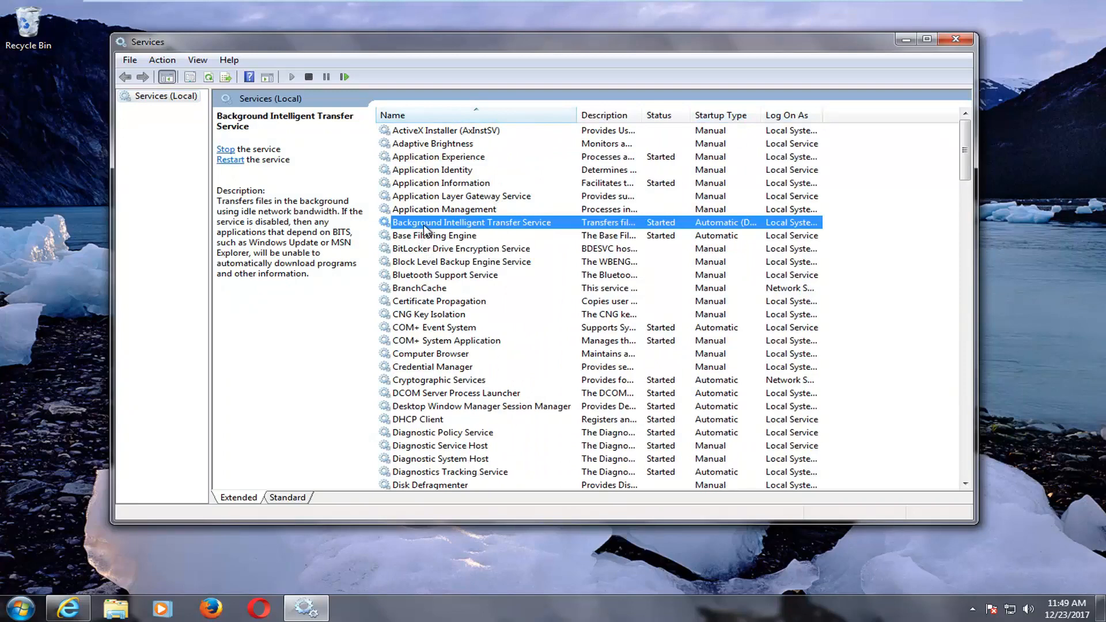
pyautogui.moveTo(430, 227)
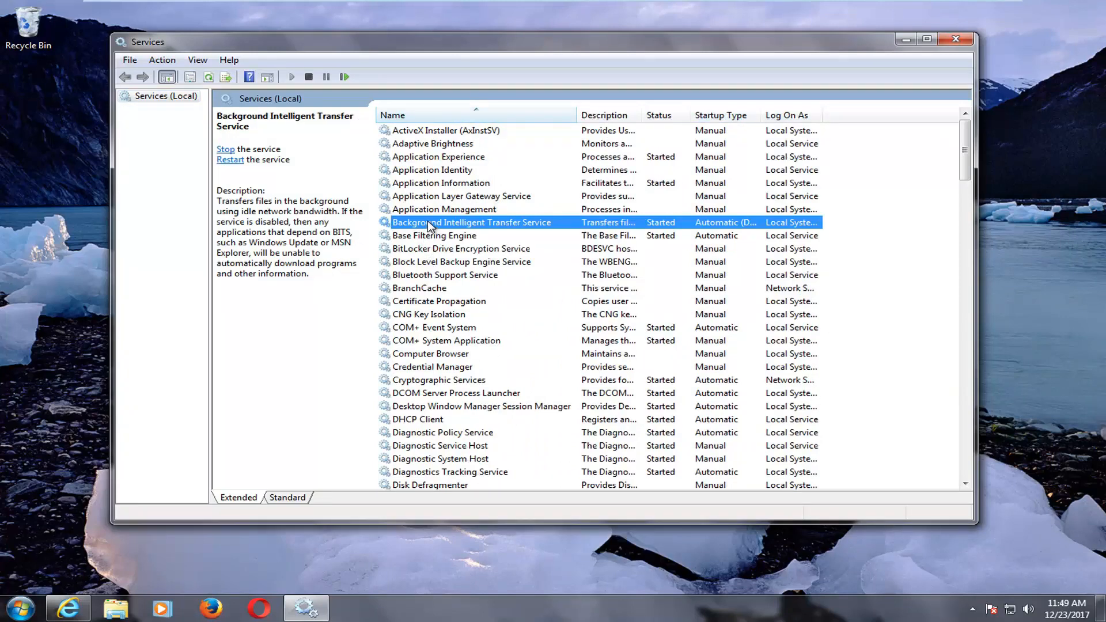
# - Stop Background Intelligent Transfer Service from its properties dialog
pyautogui.doubleClick(470, 223)
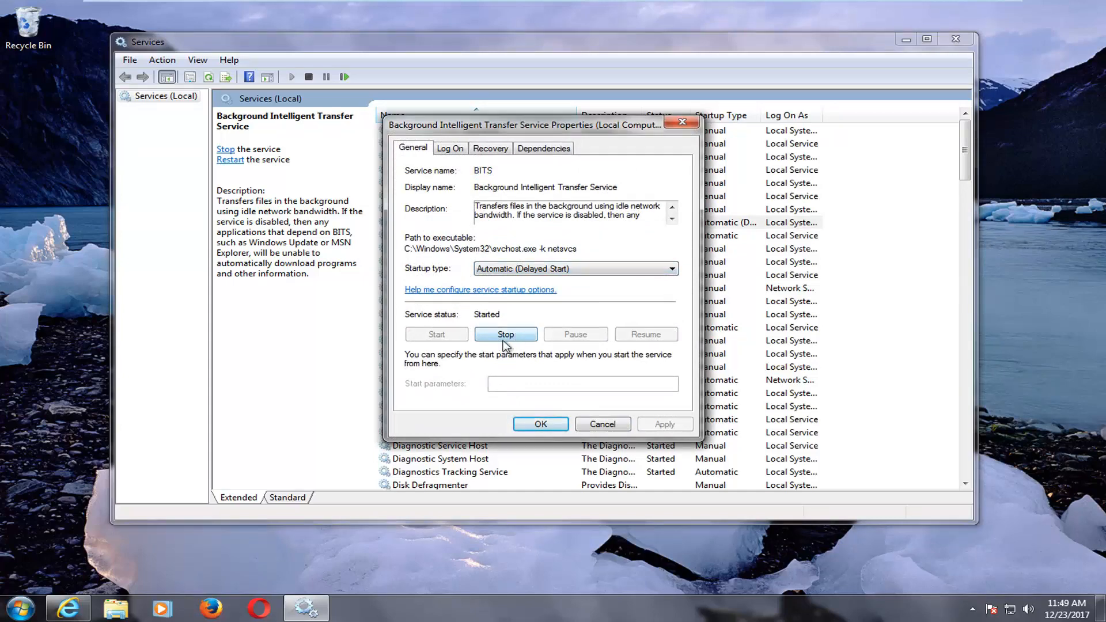
pyautogui.click(505, 334)
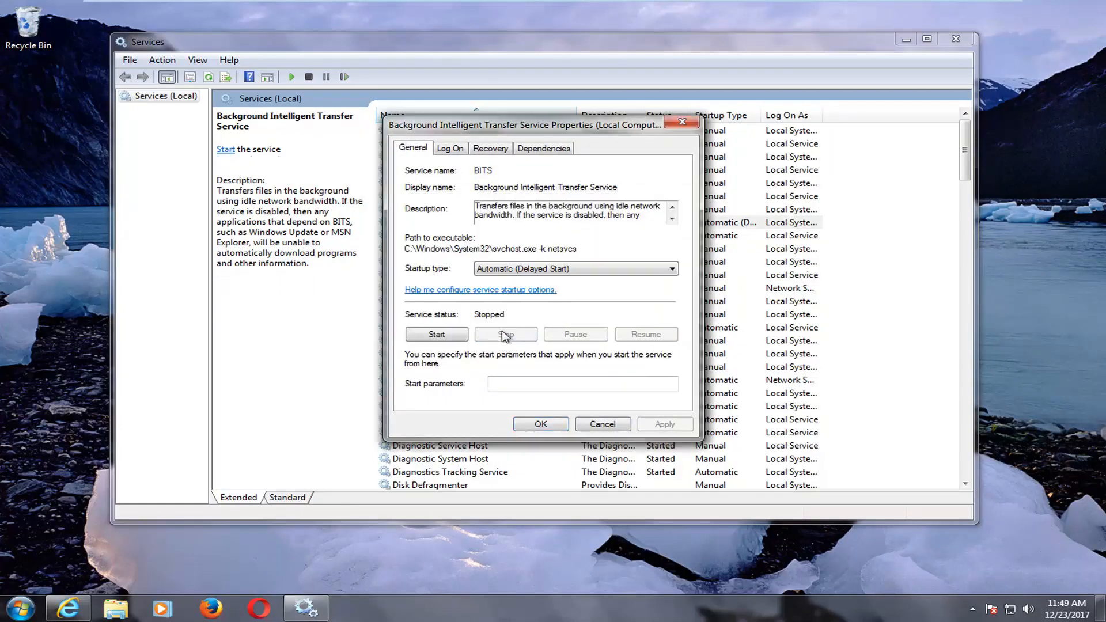
pyautogui.moveTo(664, 134)
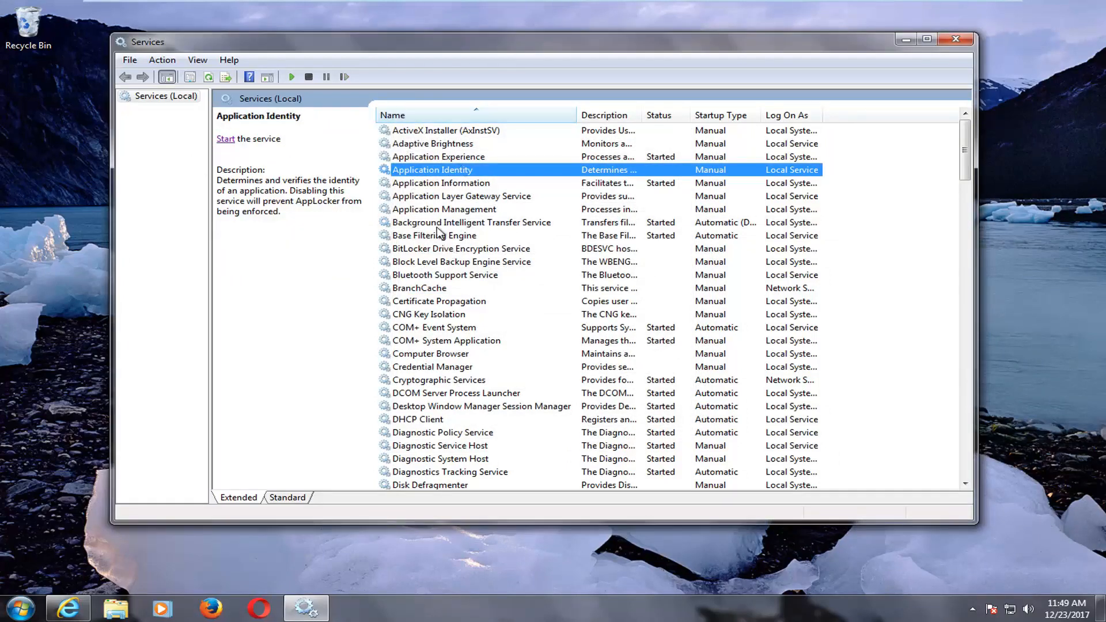
# - Stop Background Intelligent Transfer Service via the left-pane link and reopen its properties
pyautogui.click(471, 222)
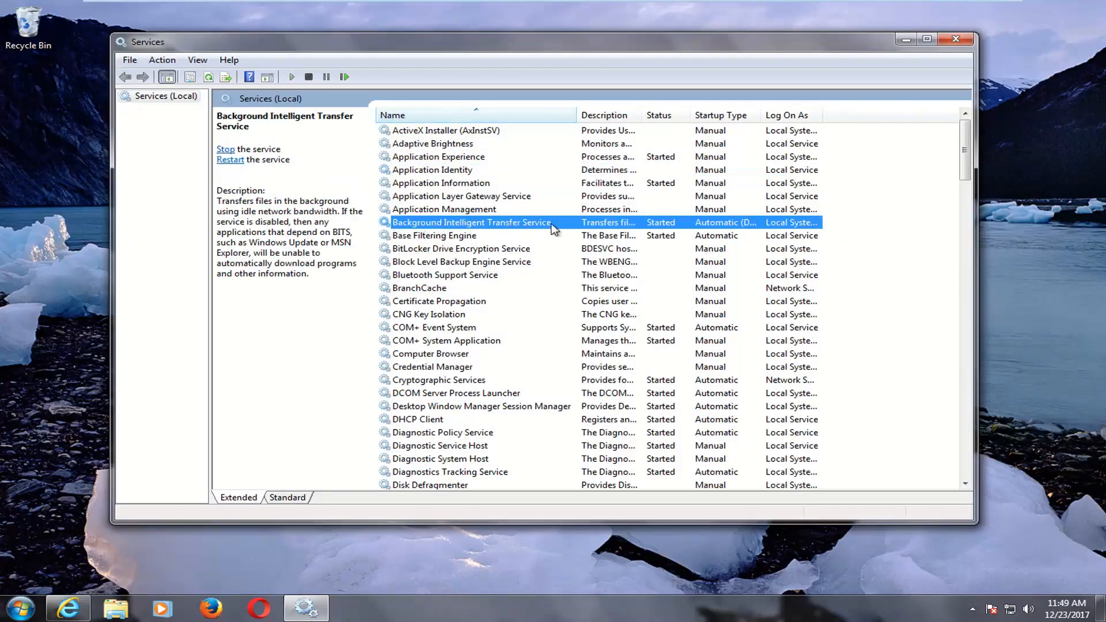
pyautogui.moveTo(231, 153)
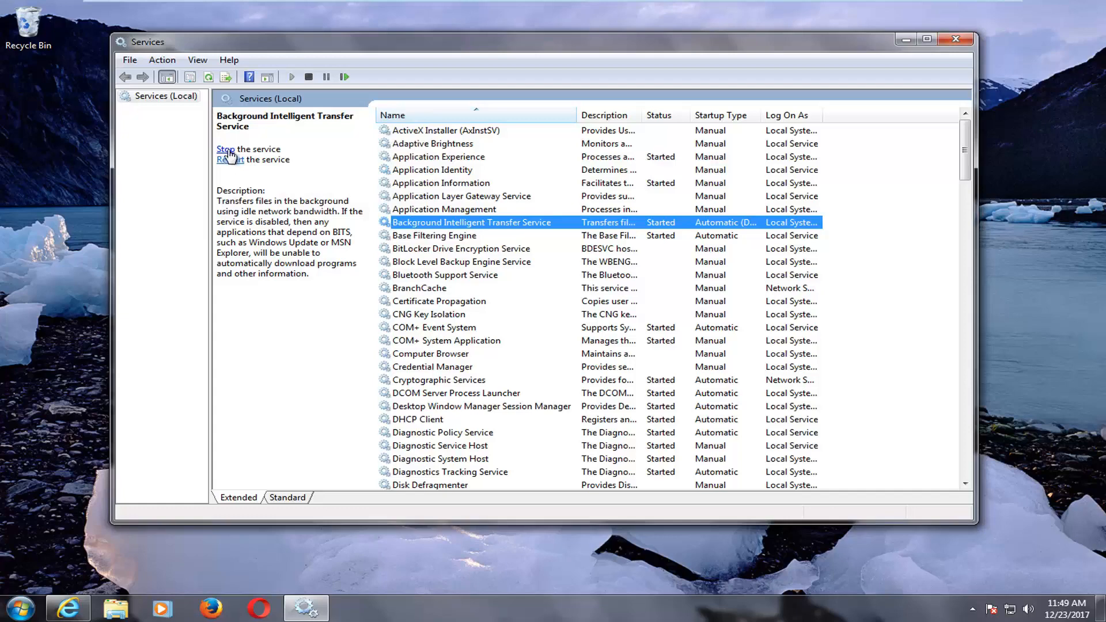
pyautogui.click(226, 148)
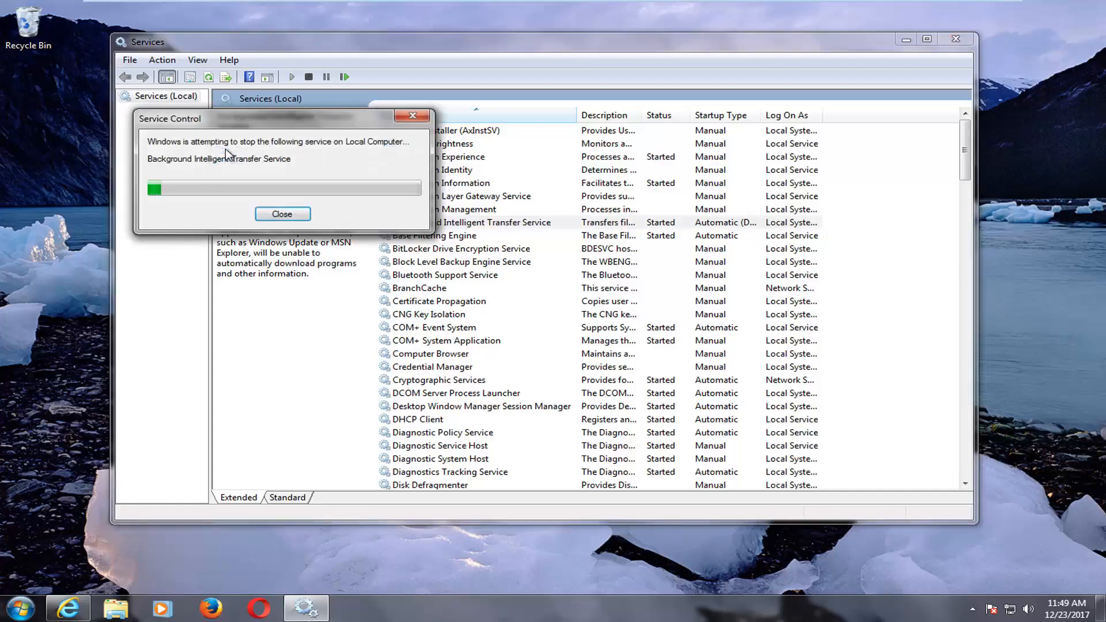
pyautogui.click(282, 214)
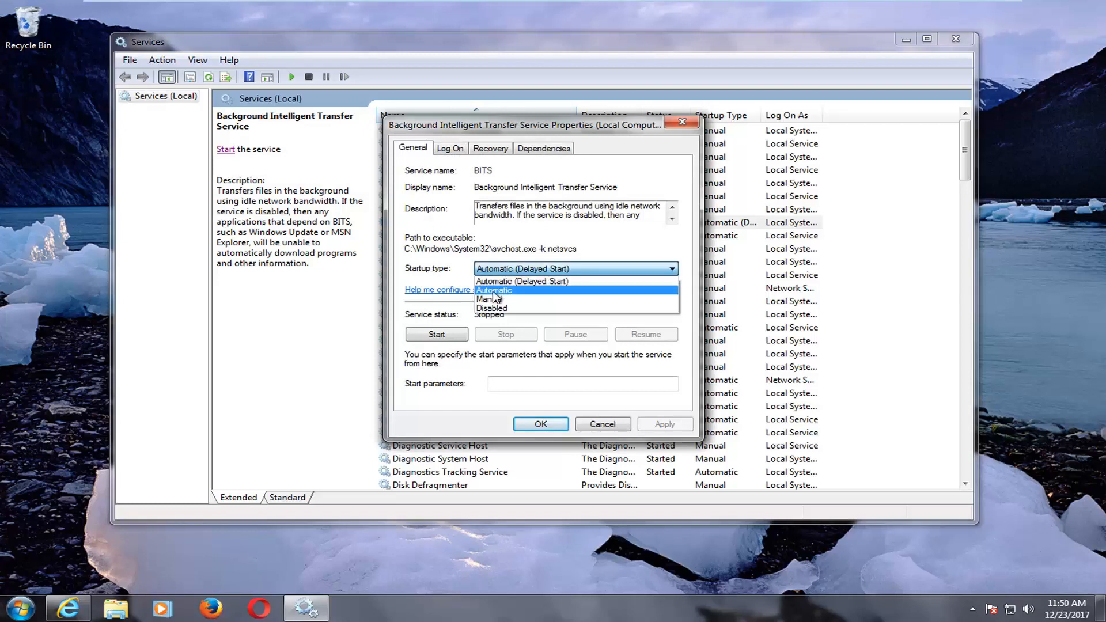
pyautogui.moveTo(529, 281)
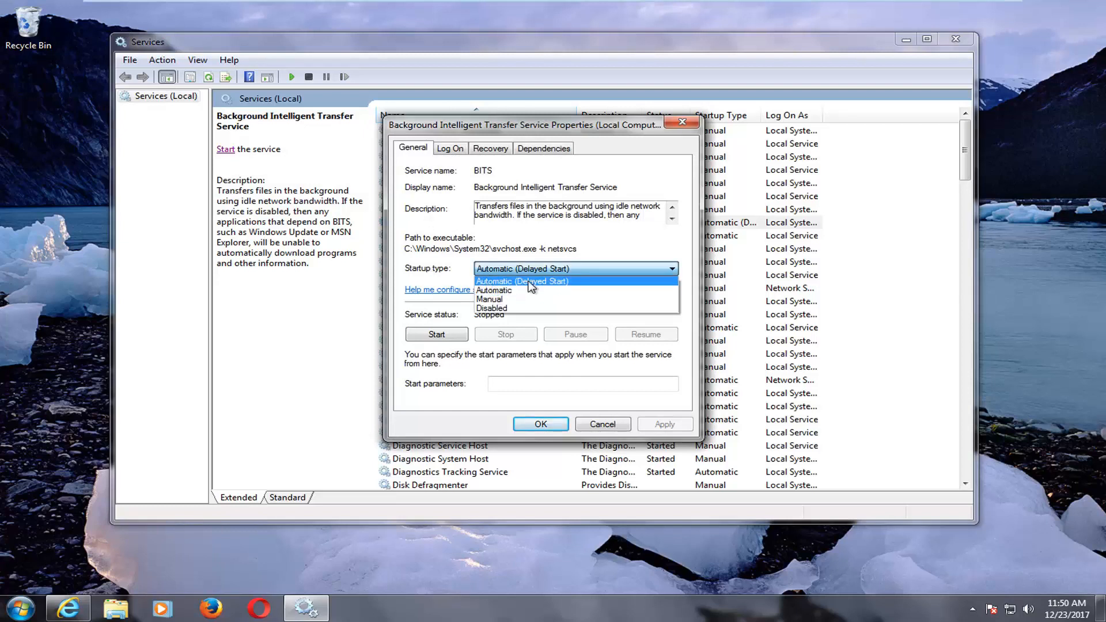
# - Keep startup type Automatic (Delayed Start) and confirm the properties with OK
pyautogui.click(522, 281)
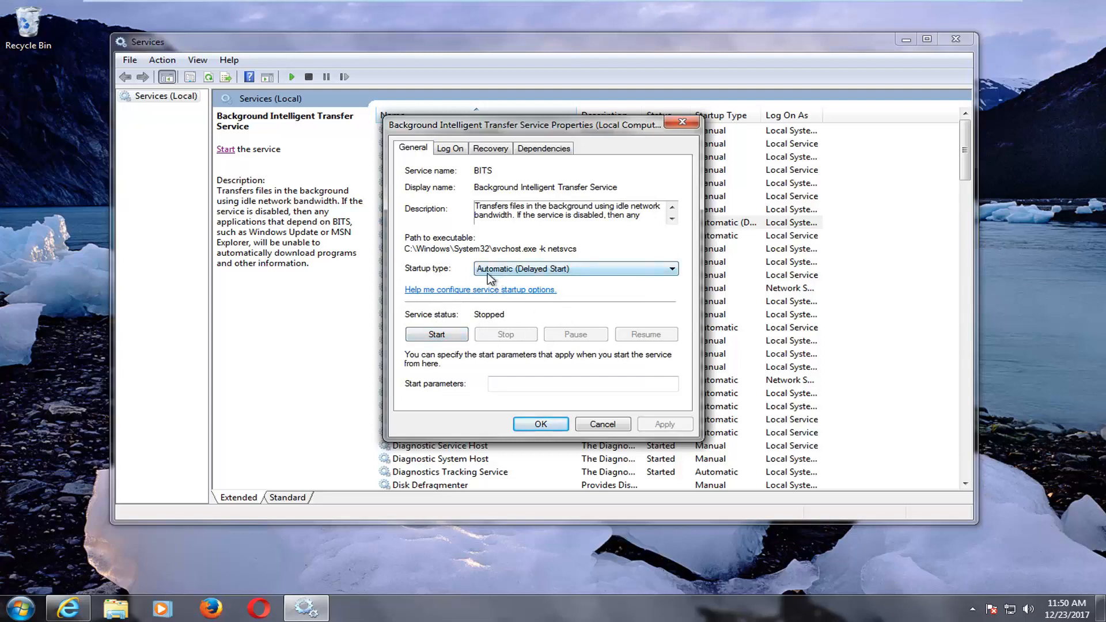
pyautogui.click(670, 269)
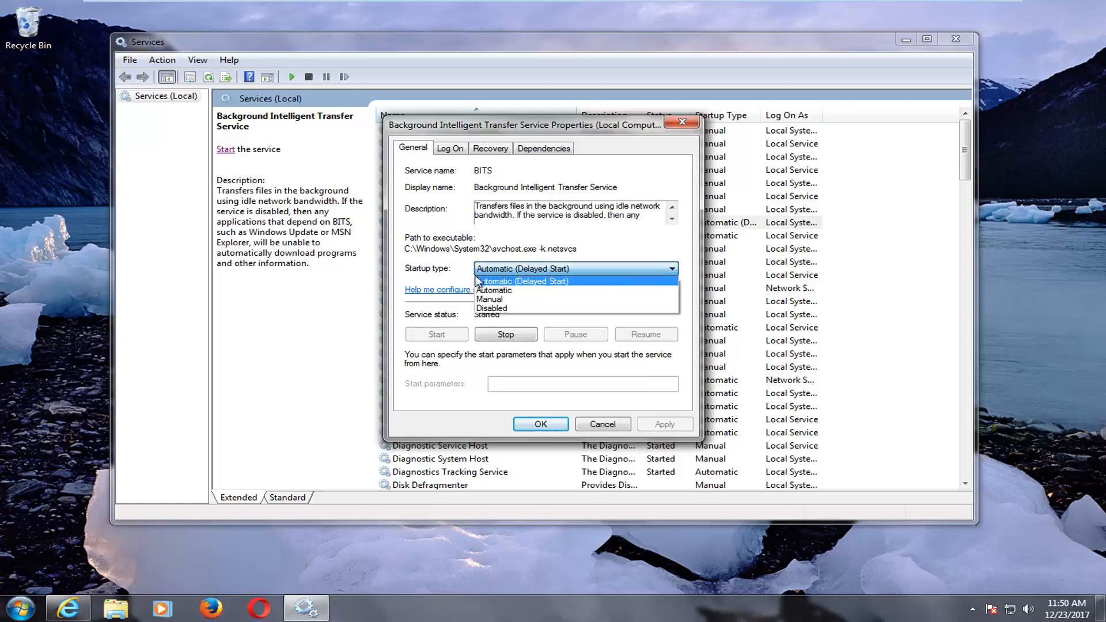
pyautogui.click(523, 281)
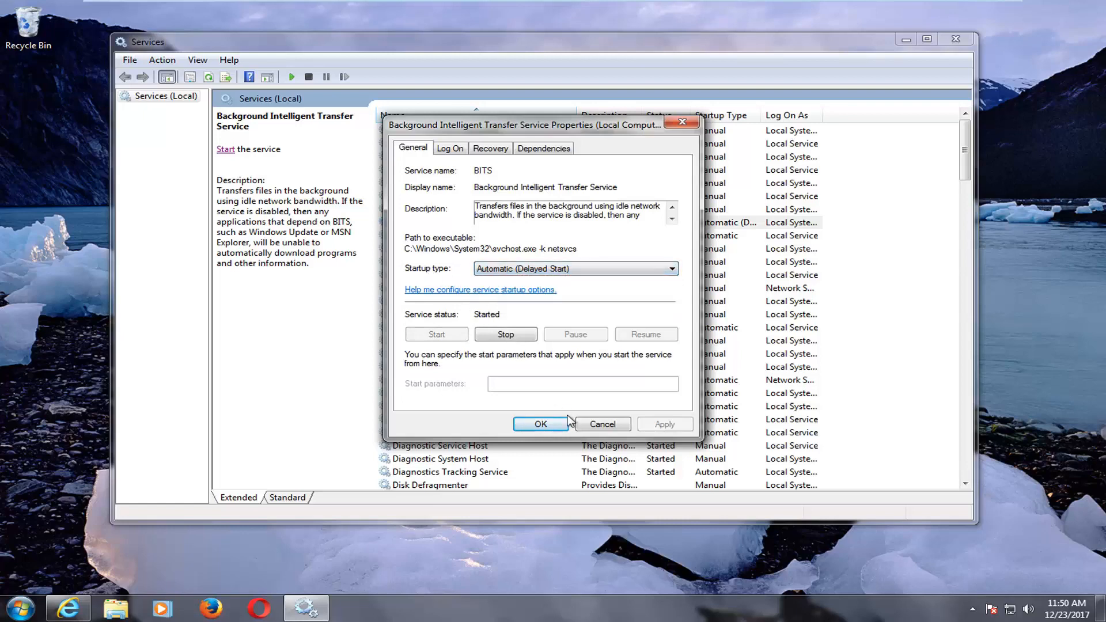
pyautogui.click(541, 423)
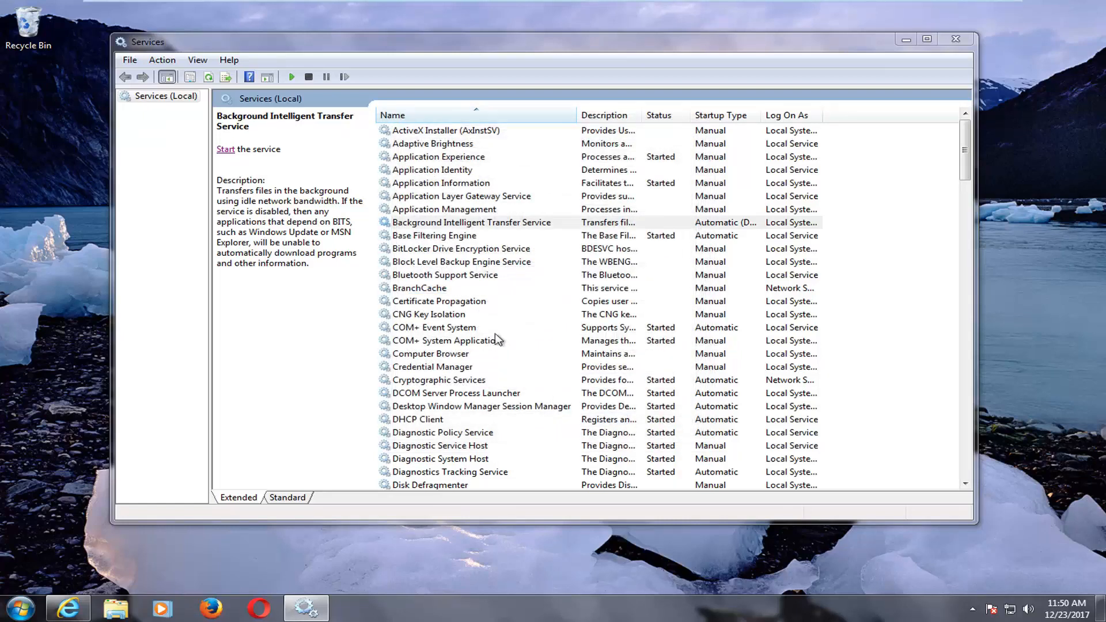
# - Stop the Windows Update service, leaving startup type Automatic (Delayed Start), and close its properties
pyautogui.scroll(-3)
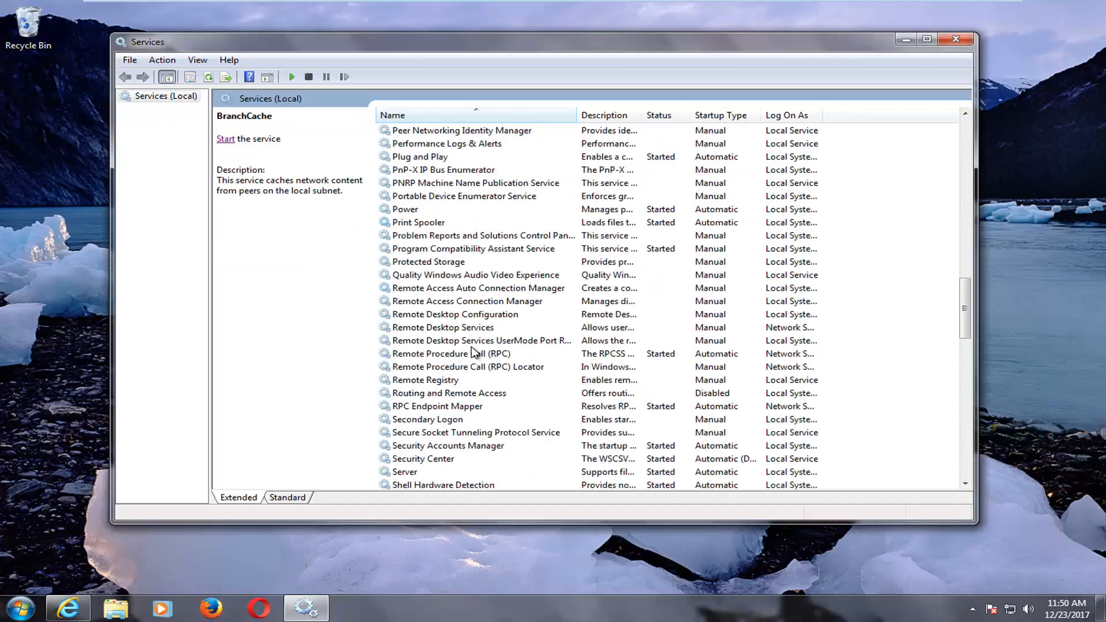
pyautogui.scroll(-3)
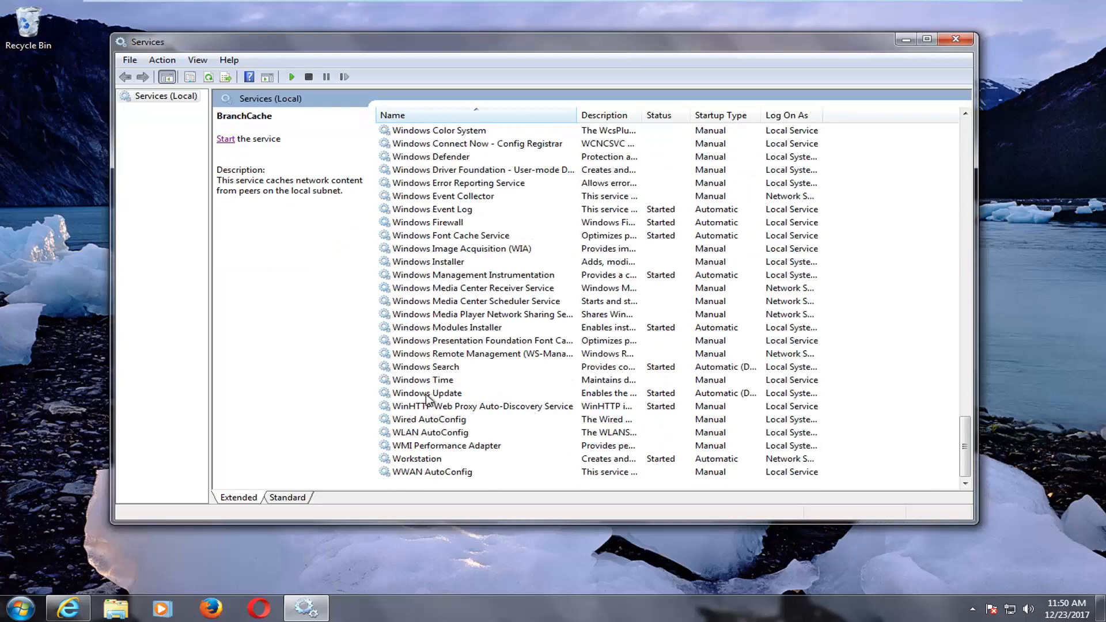
pyautogui.doubleClick(426, 393)
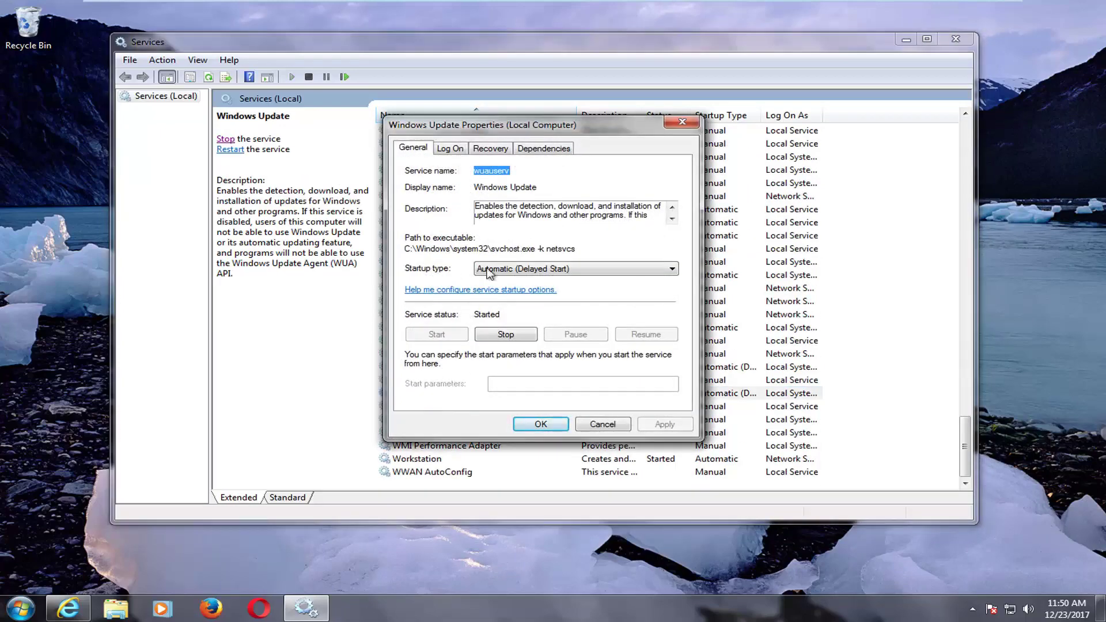
pyautogui.click(670, 268)
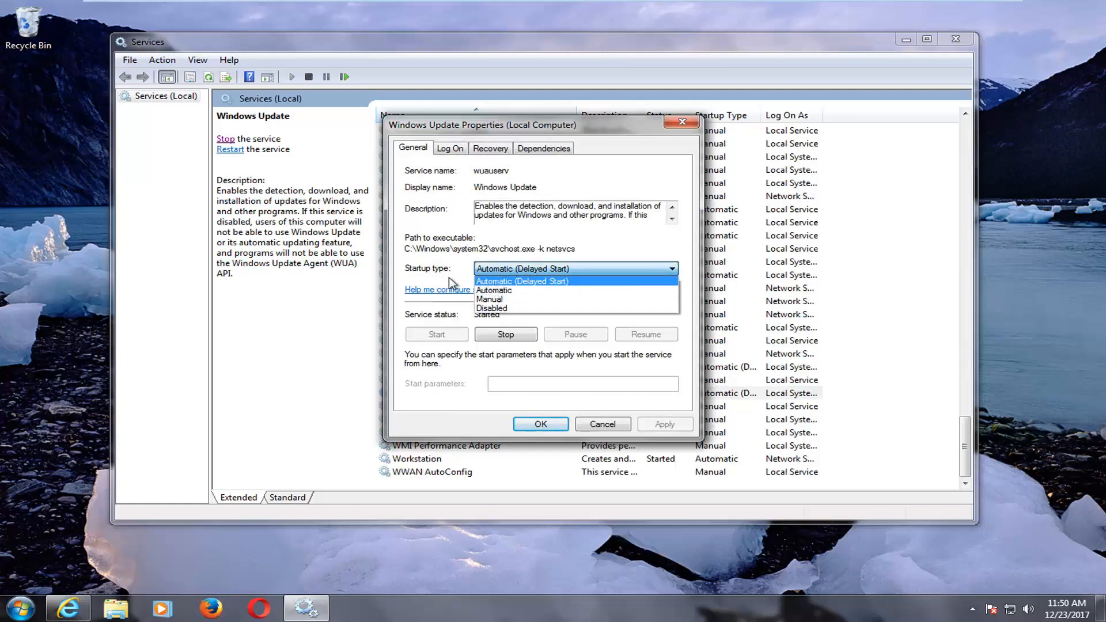
pyautogui.click(525, 281)
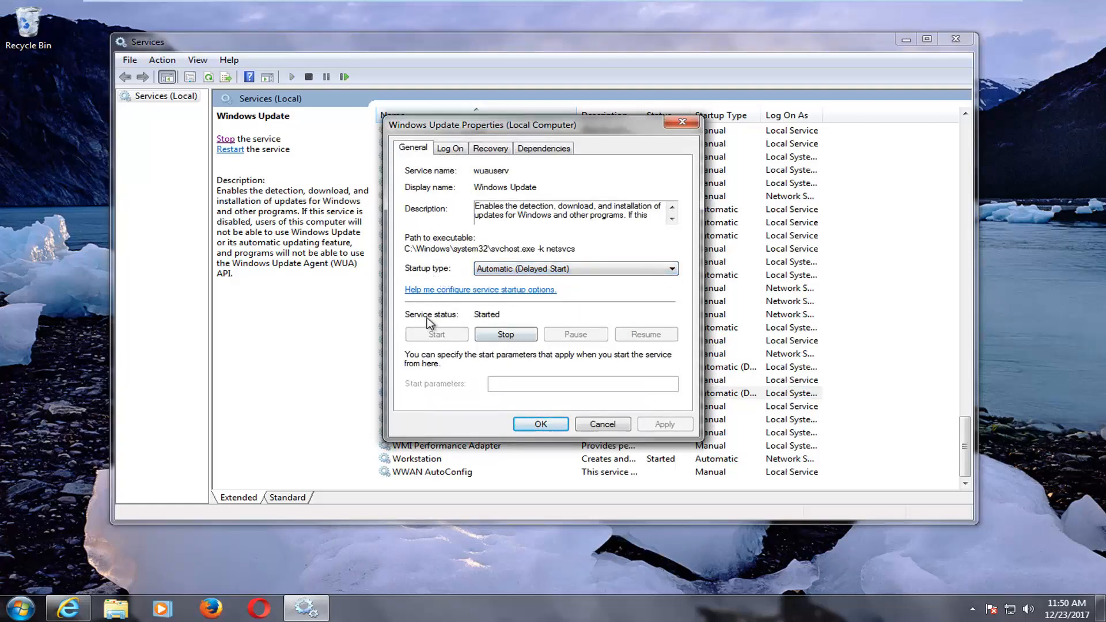
pyautogui.click(505, 334)
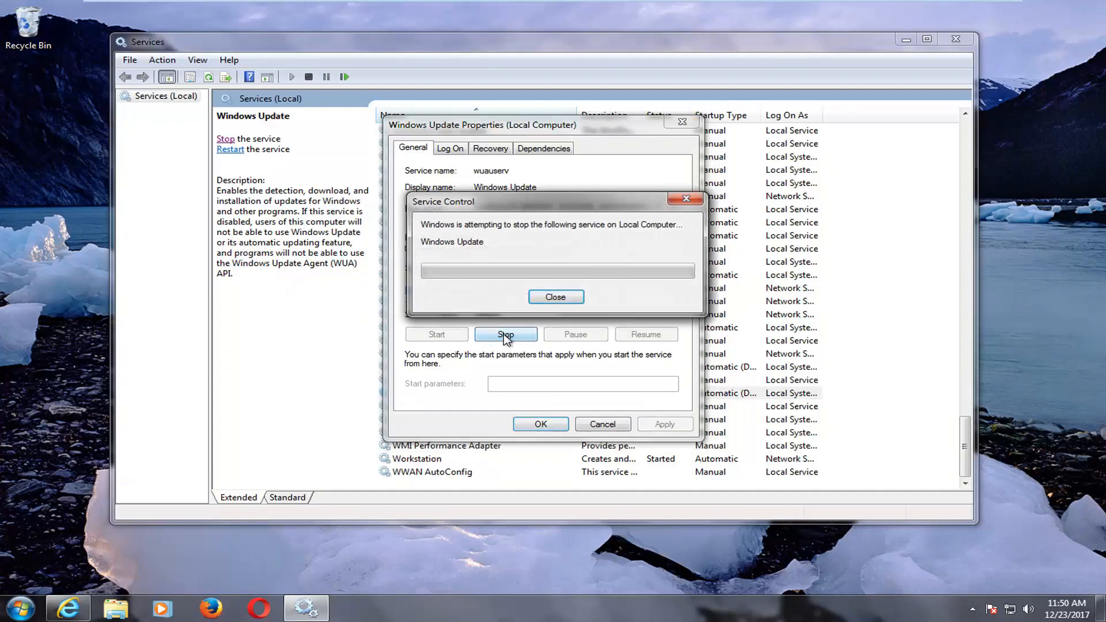
pyautogui.click(555, 296)
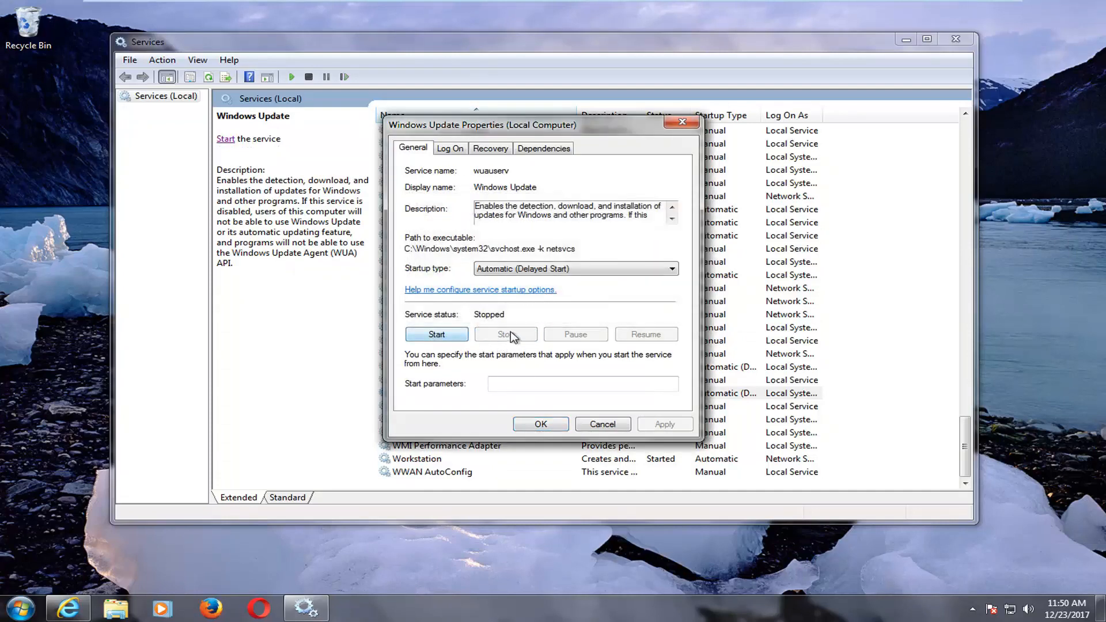
pyautogui.click(601, 424)
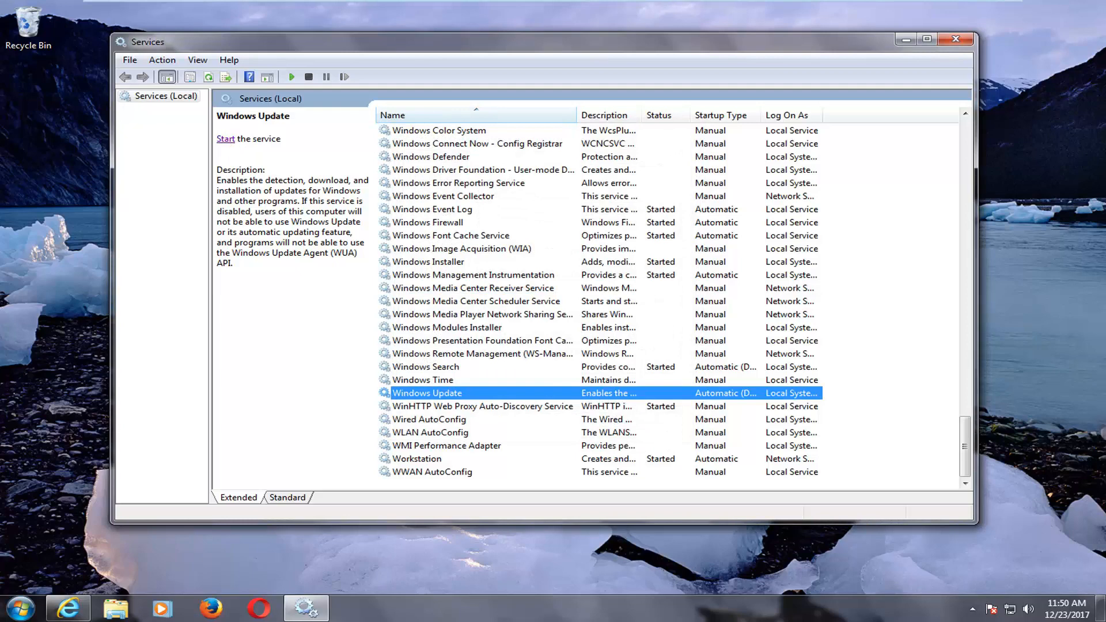
pyautogui.moveTo(697, 157)
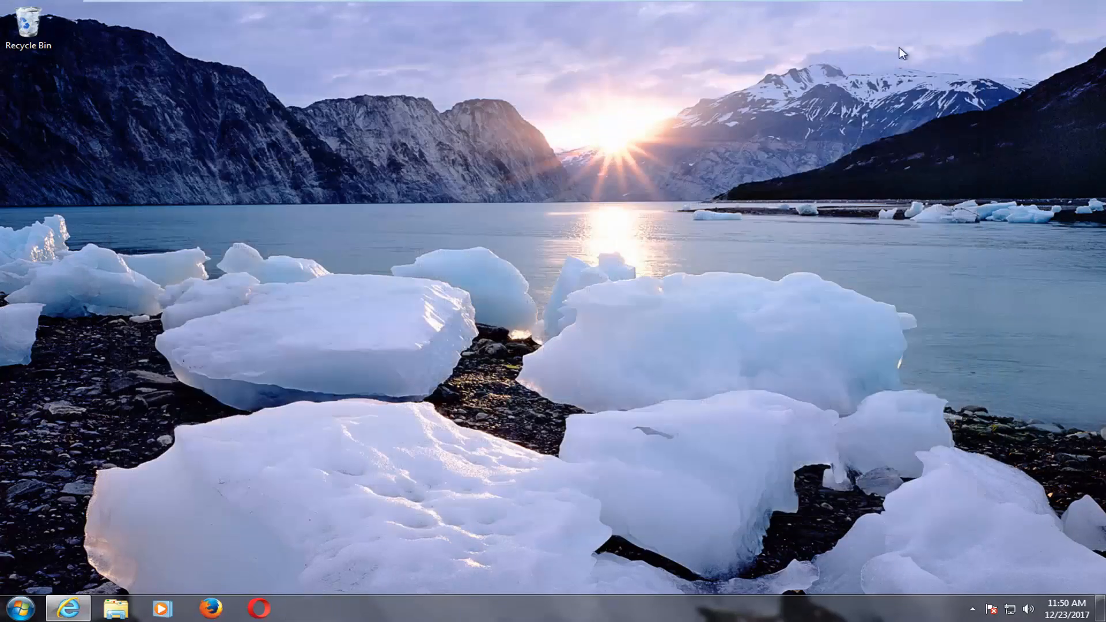
# - Search 'computer' from the Start menu and open the Computer window
pyautogui.click(20, 608)
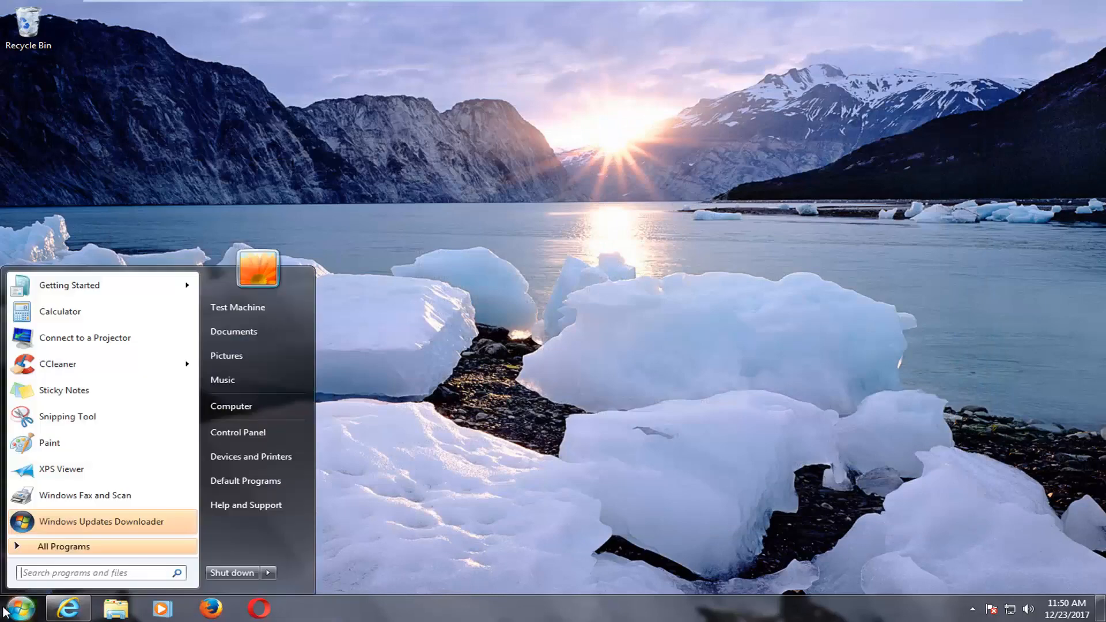
pyautogui.write('computer')
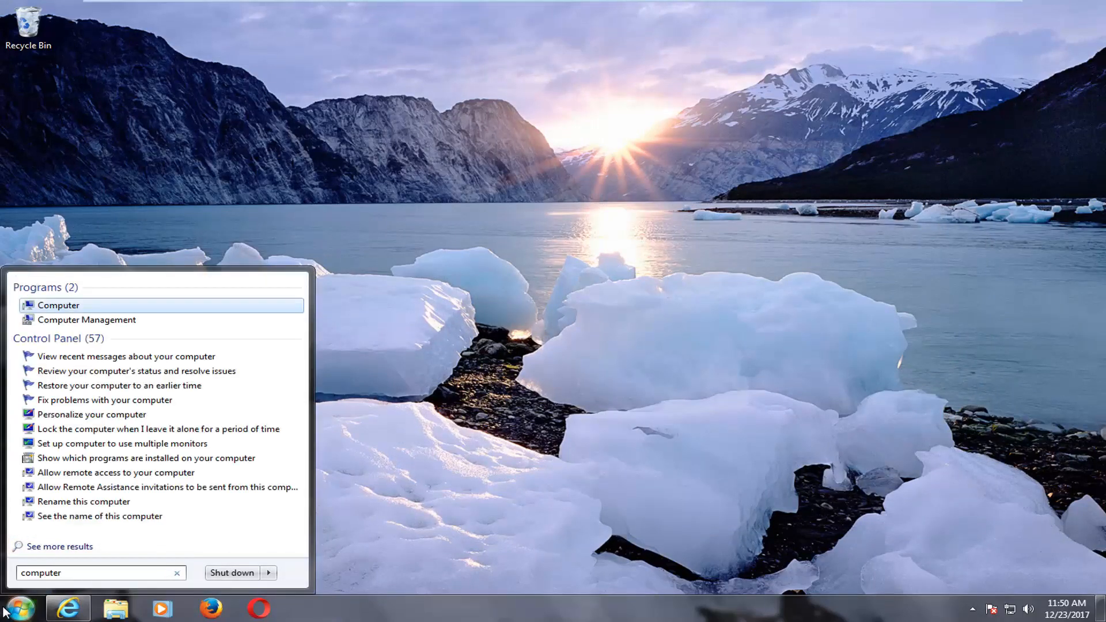
pyautogui.moveTo(59, 304)
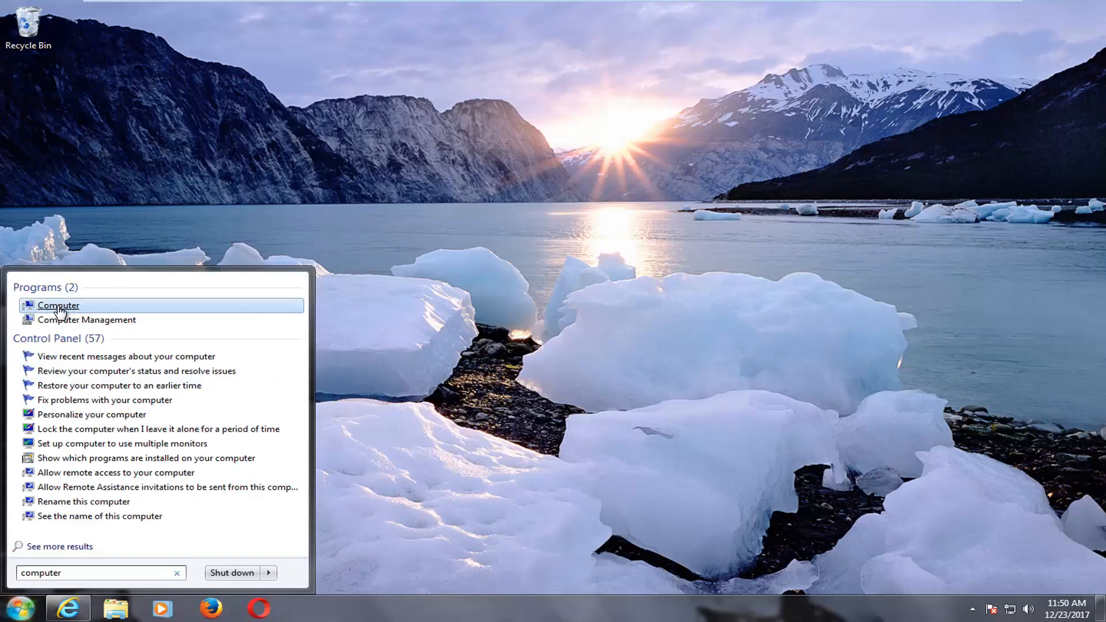
pyautogui.click(58, 305)
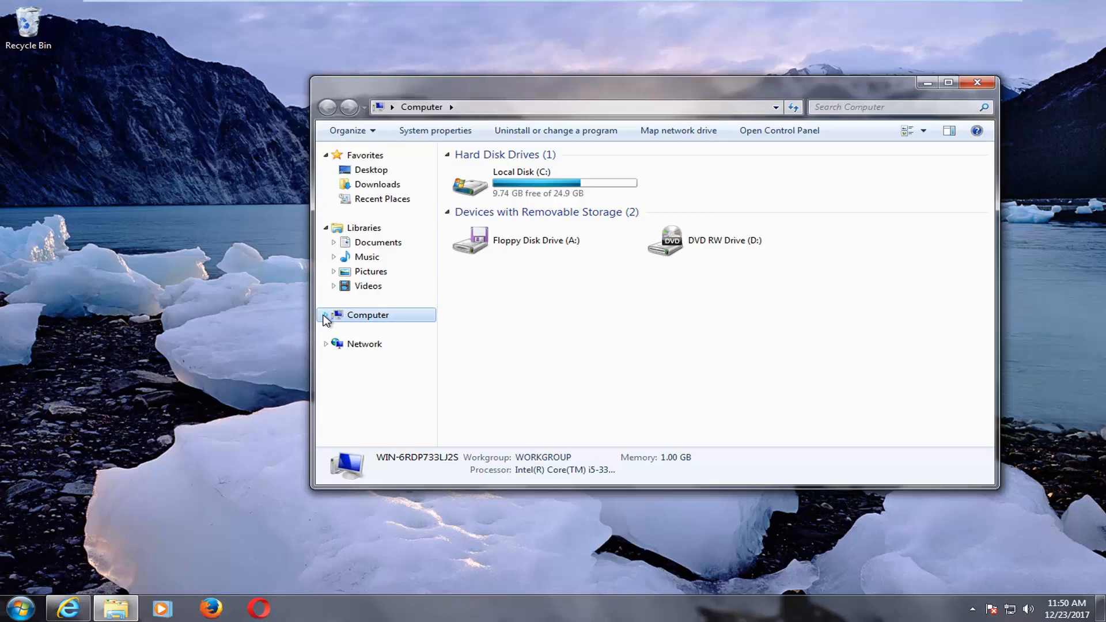
pyautogui.moveTo(480, 187)
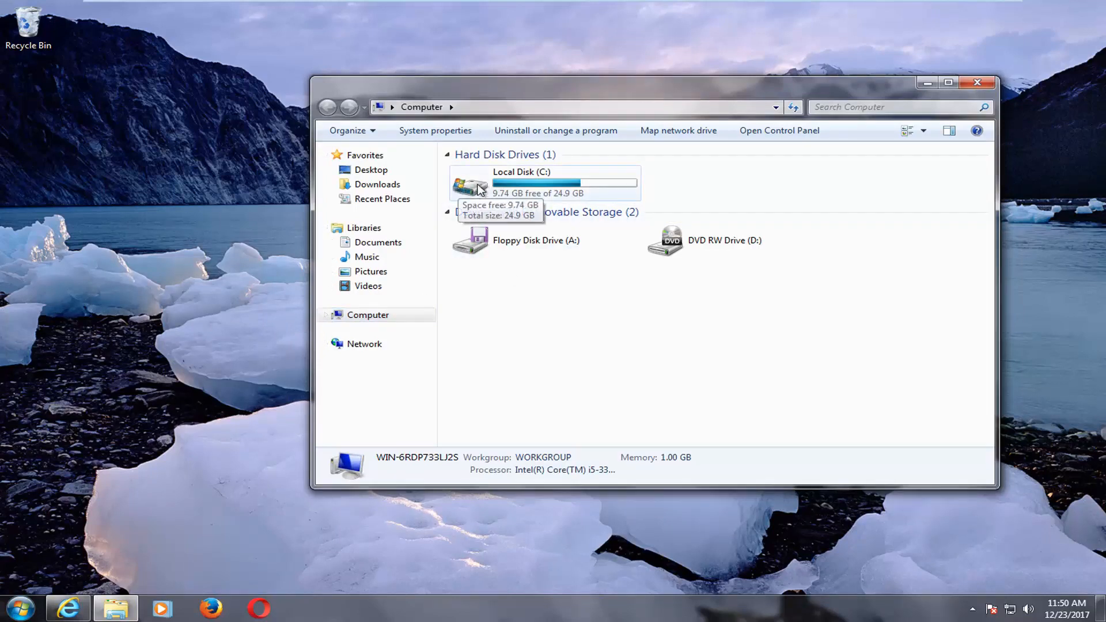
pyautogui.moveTo(495, 175)
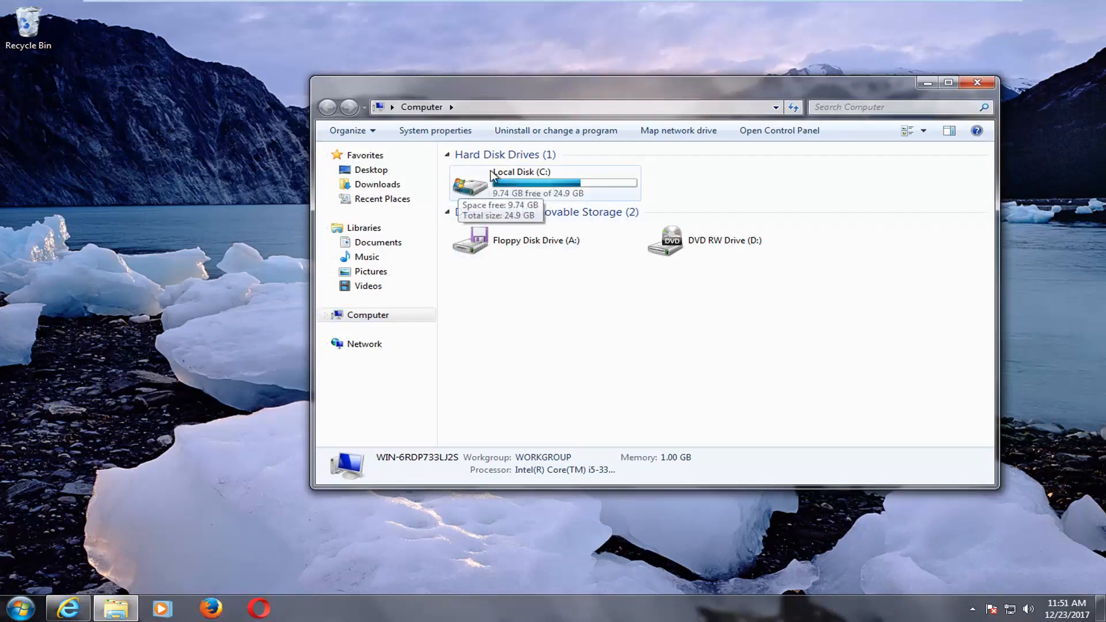
pyautogui.moveTo(573, 194)
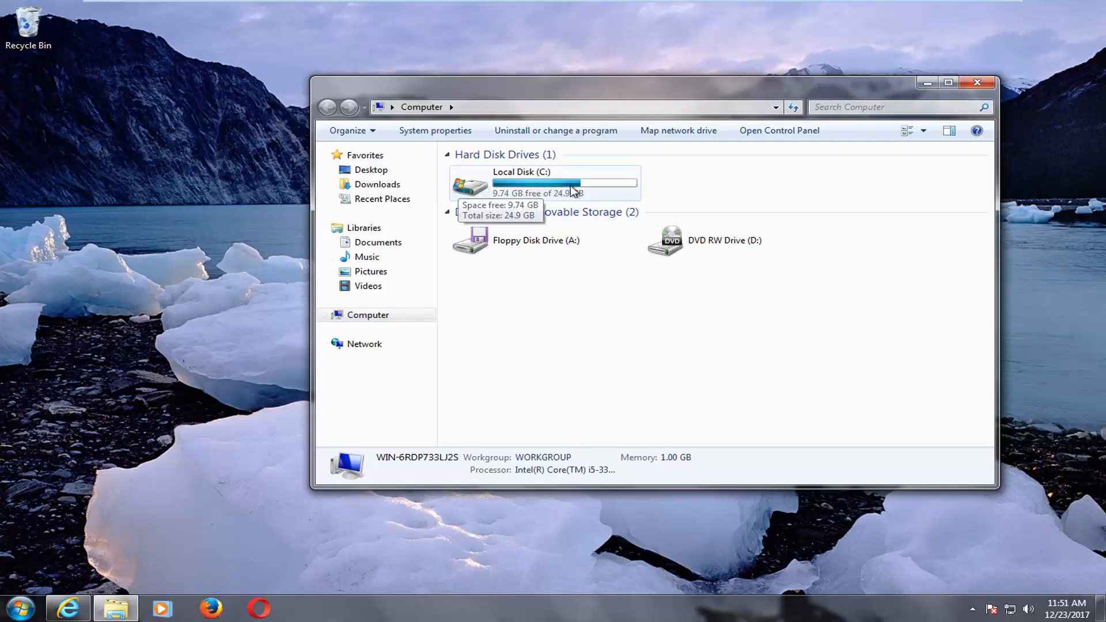
# - Browse to C:\Windows and select the SoftwareDistribution folder
pyautogui.doubleClick(542, 182)
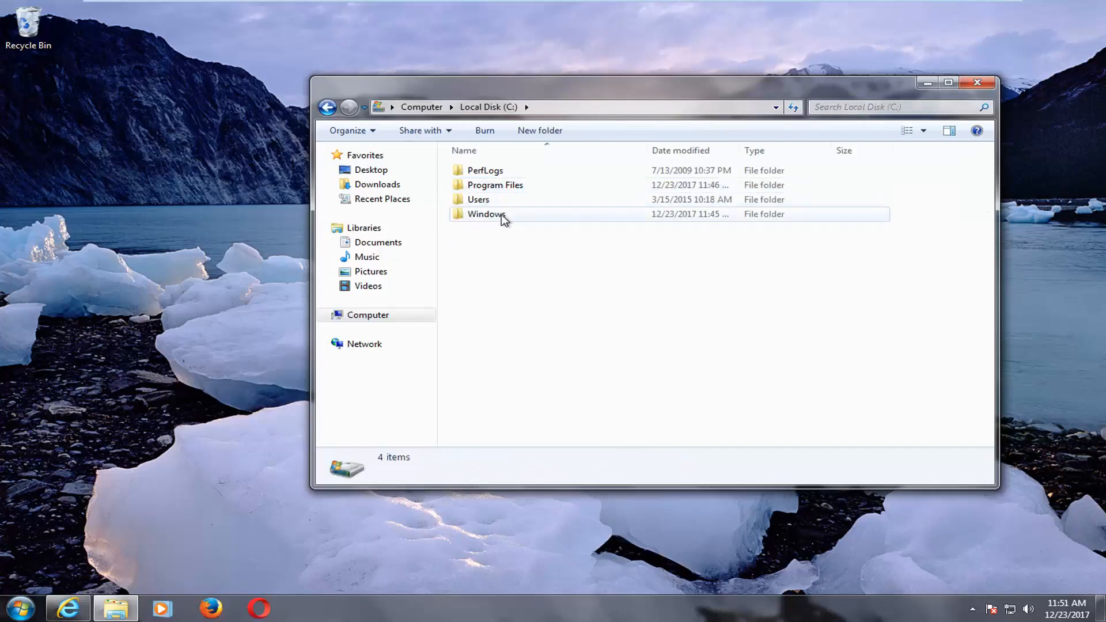
pyautogui.doubleClick(487, 214)
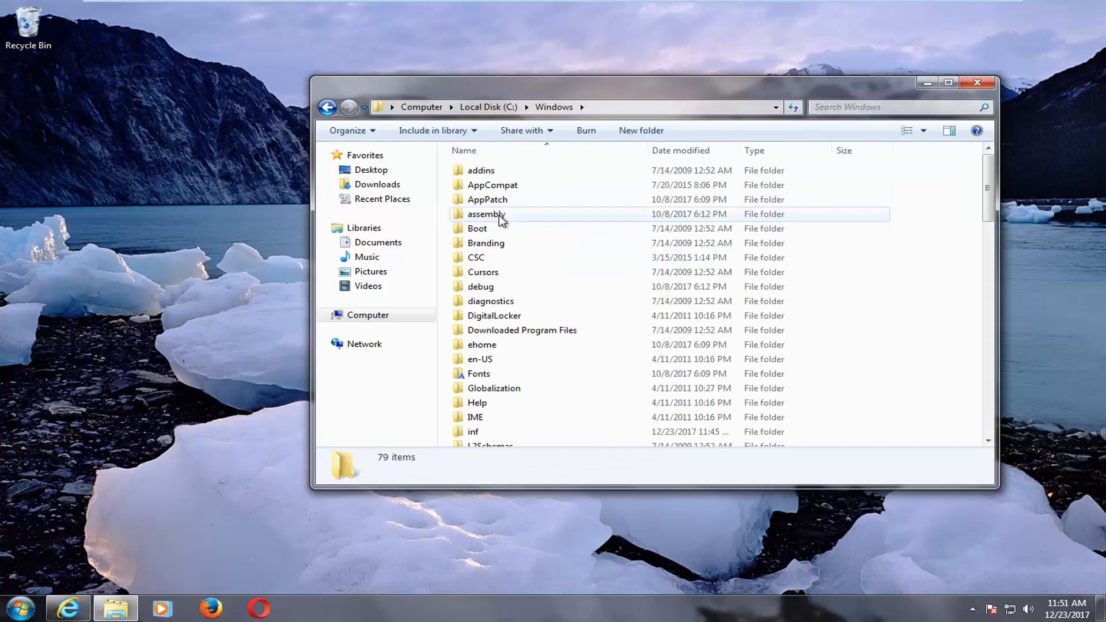
pyautogui.scroll(-3)
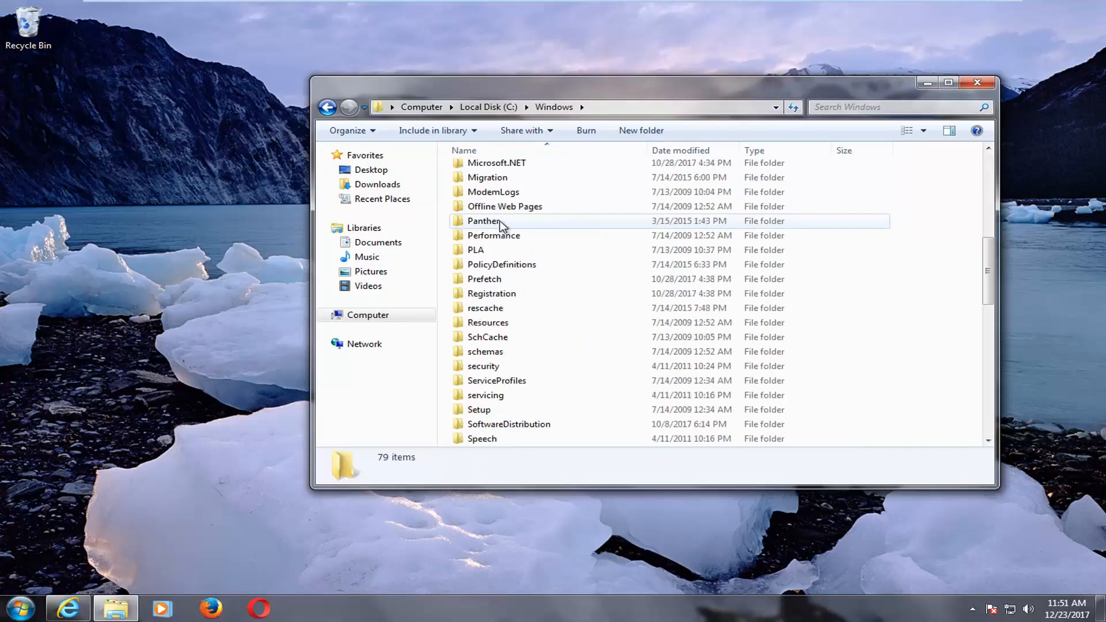
pyautogui.click(508, 381)
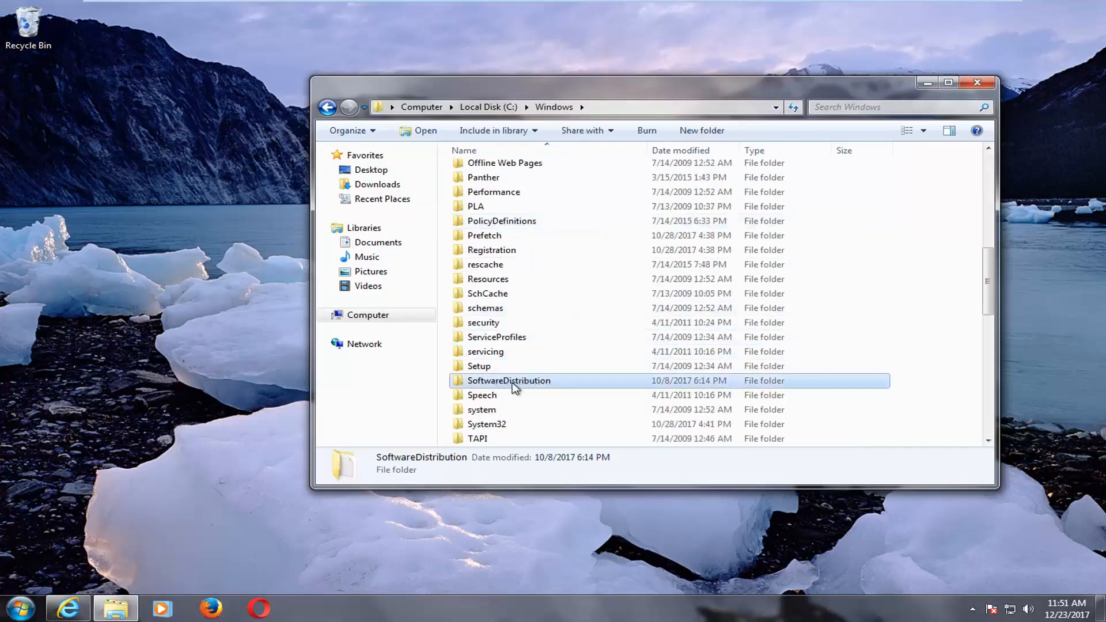
# - Delete all eight items in SoftwareDistribution to the Recycle Bin
pyautogui.doubleClick(509, 380)
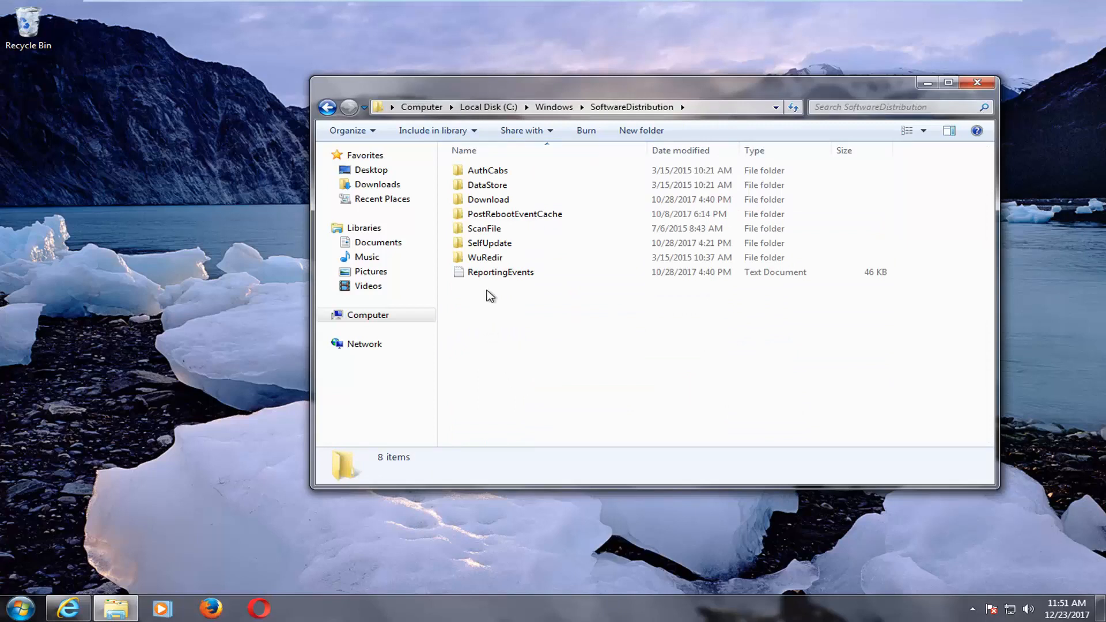
pyautogui.moveTo(814, 366)
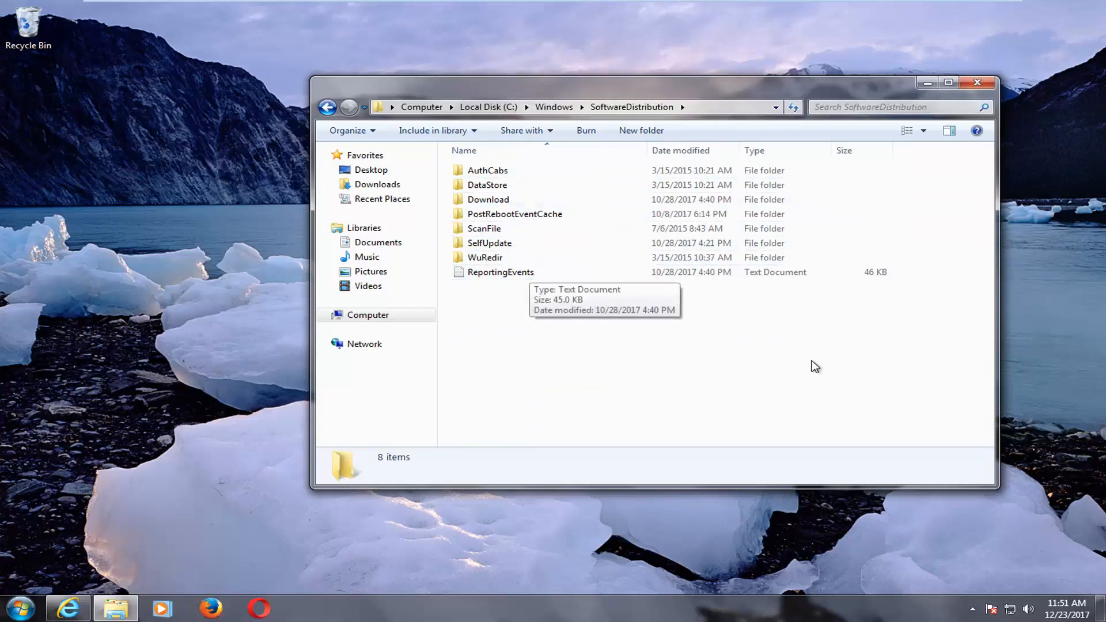
pyautogui.moveTo(856, 327)
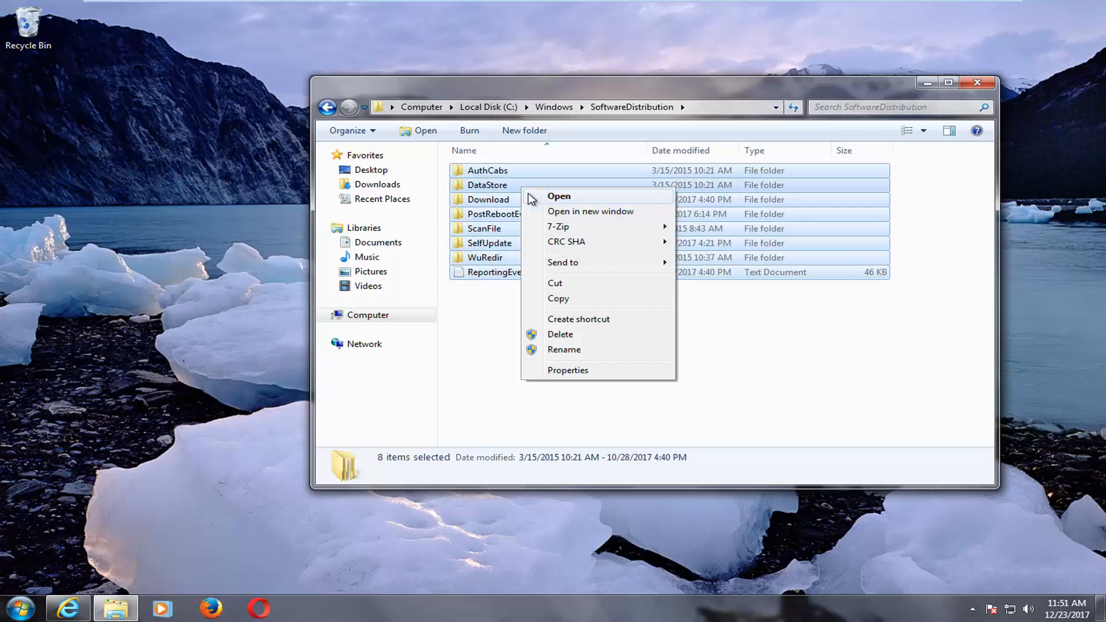
pyautogui.click(560, 335)
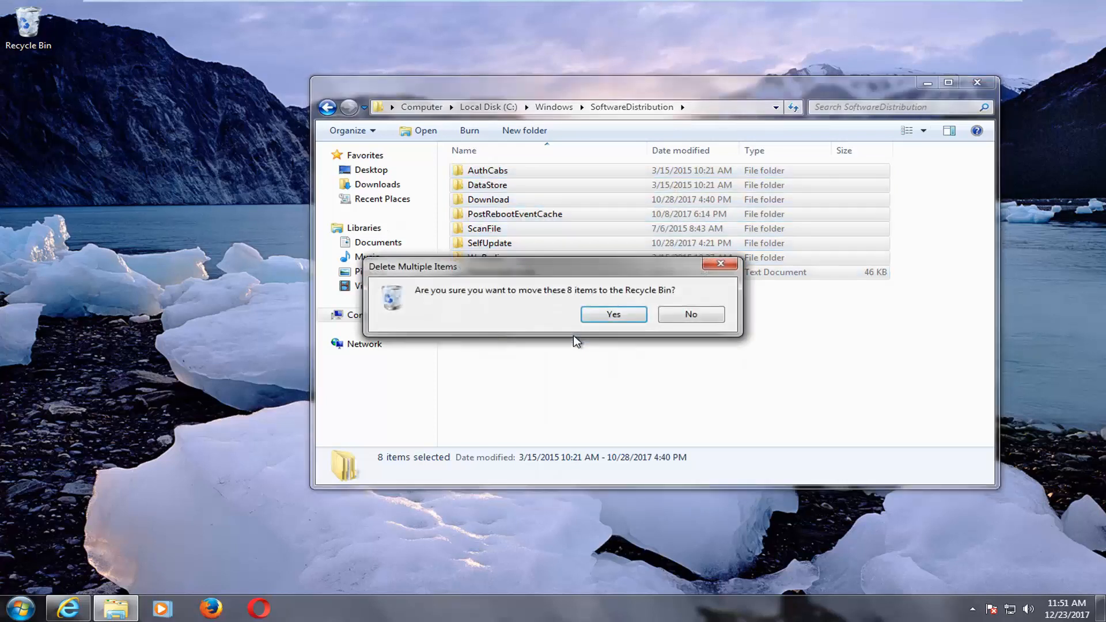
pyautogui.moveTo(613, 313)
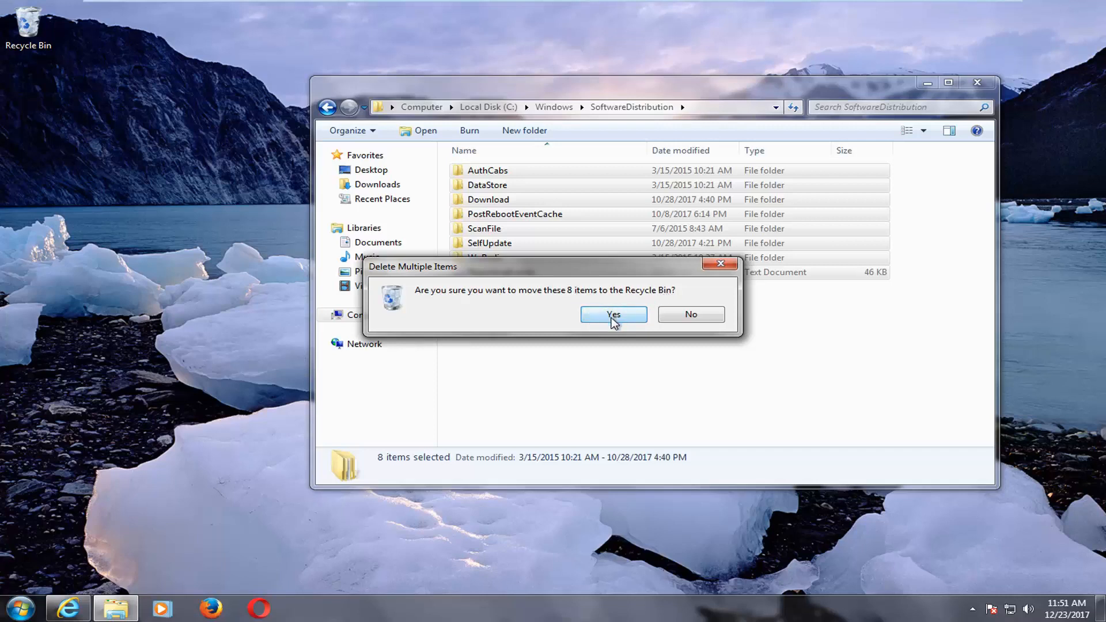
pyautogui.click(612, 313)
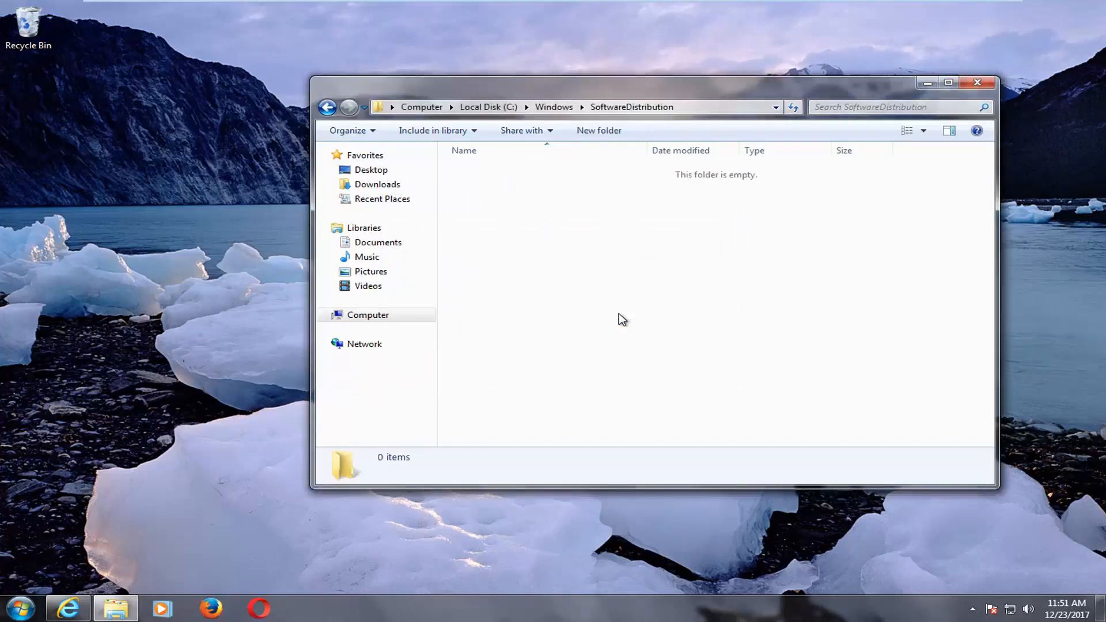
pyautogui.moveTo(576, 307)
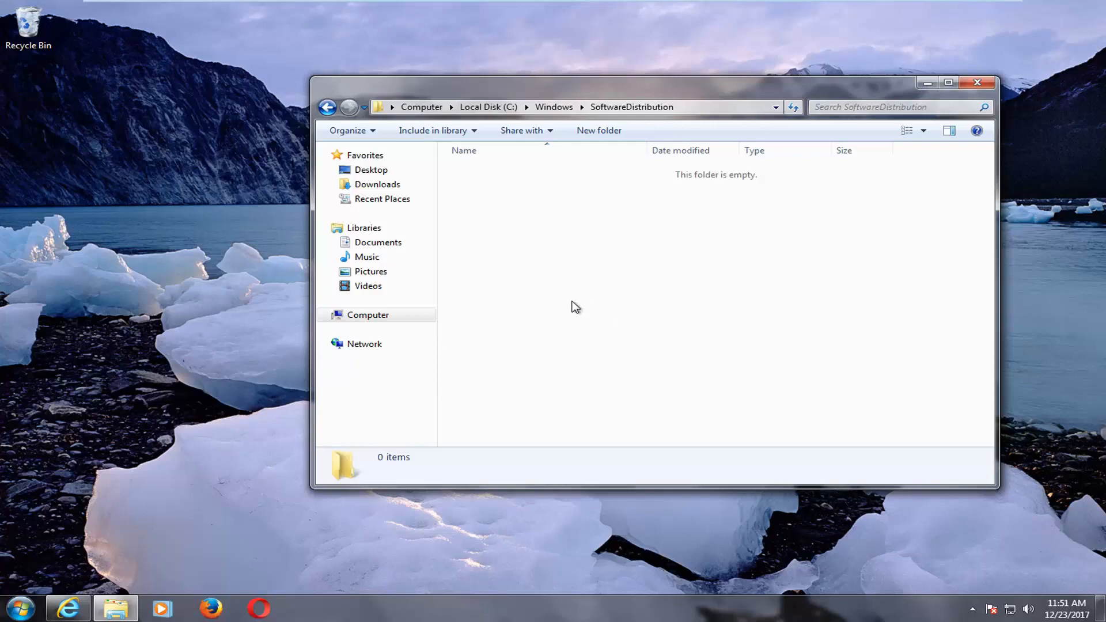